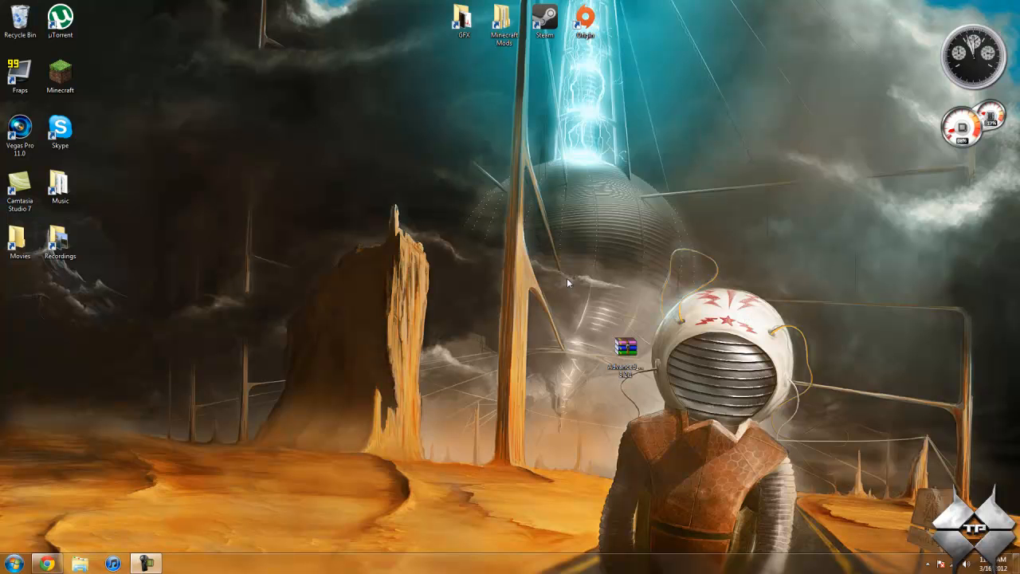
- Launch Minecraft from the desktop and log in through the launcher to reach the 1.2.3 title screen
double_click(60, 72)
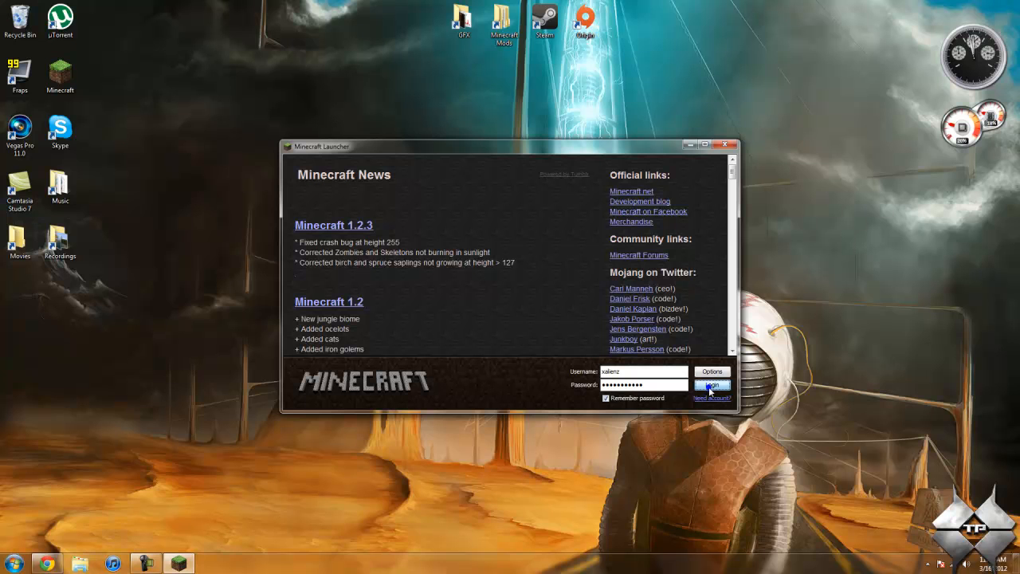
left_click(711, 384)
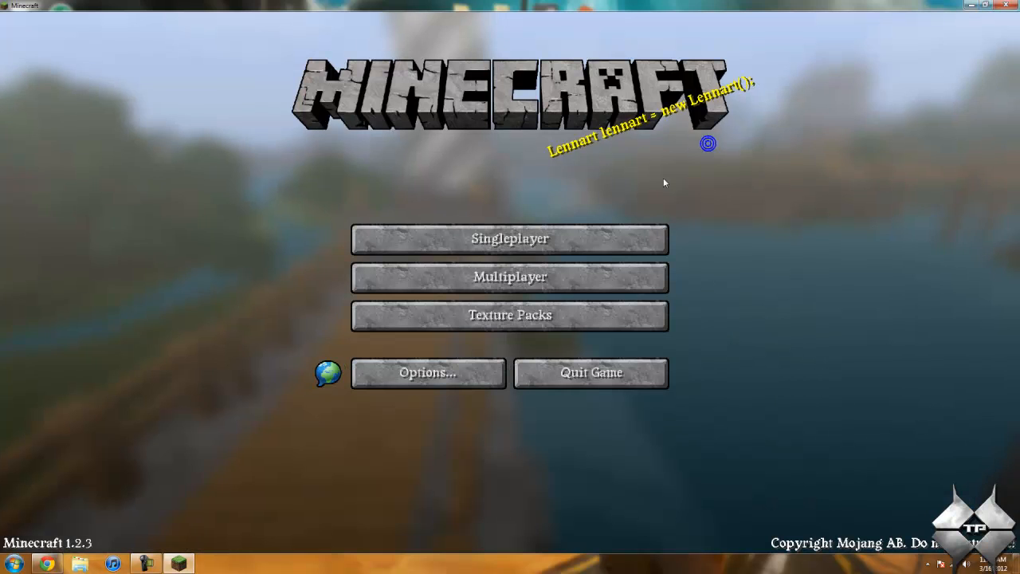
- Start a single-player world from the title screen
left_click(509, 239)
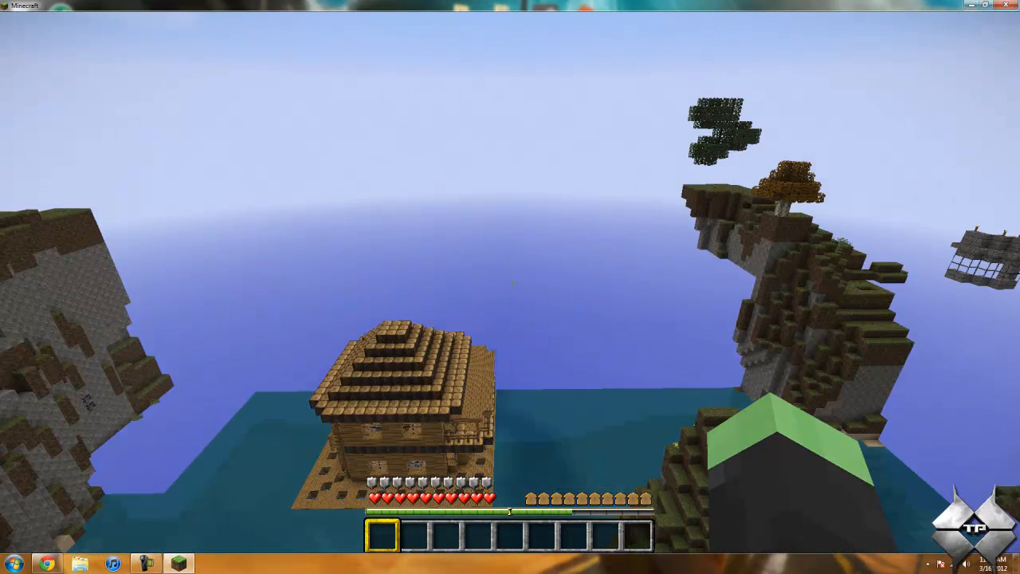
mouse_move(510, 287)
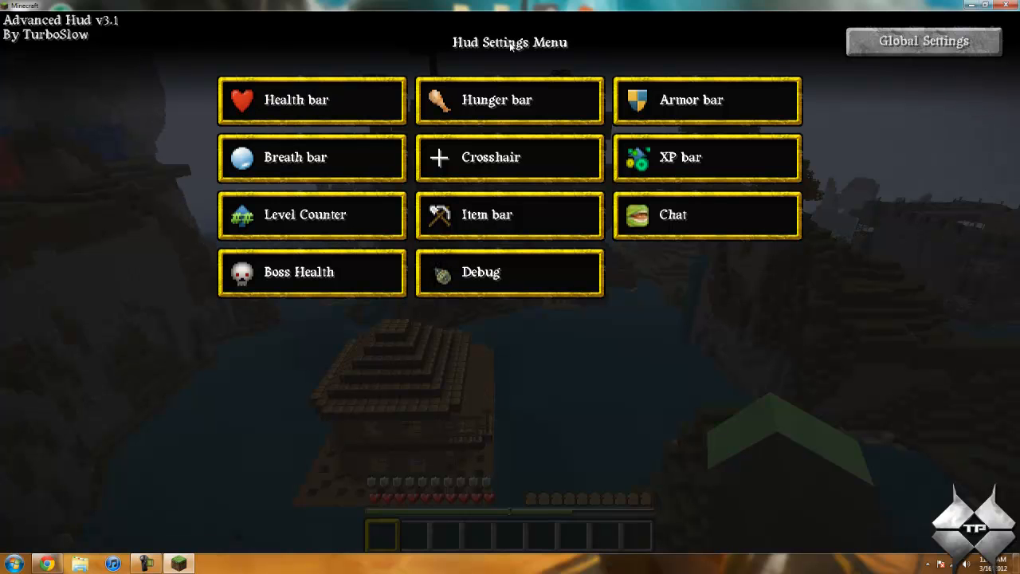
mouse_move(431, 62)
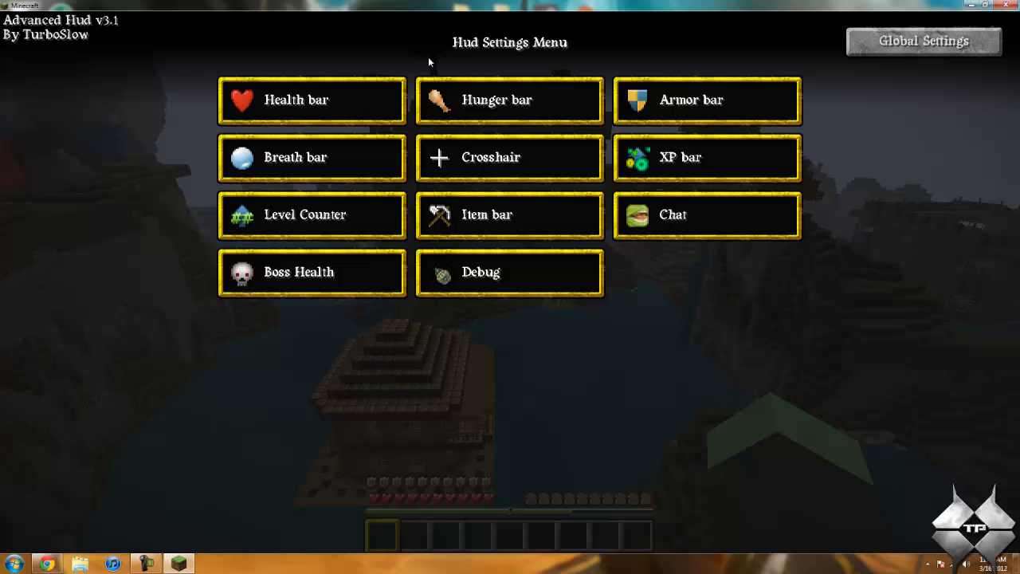
mouse_move(350, 98)
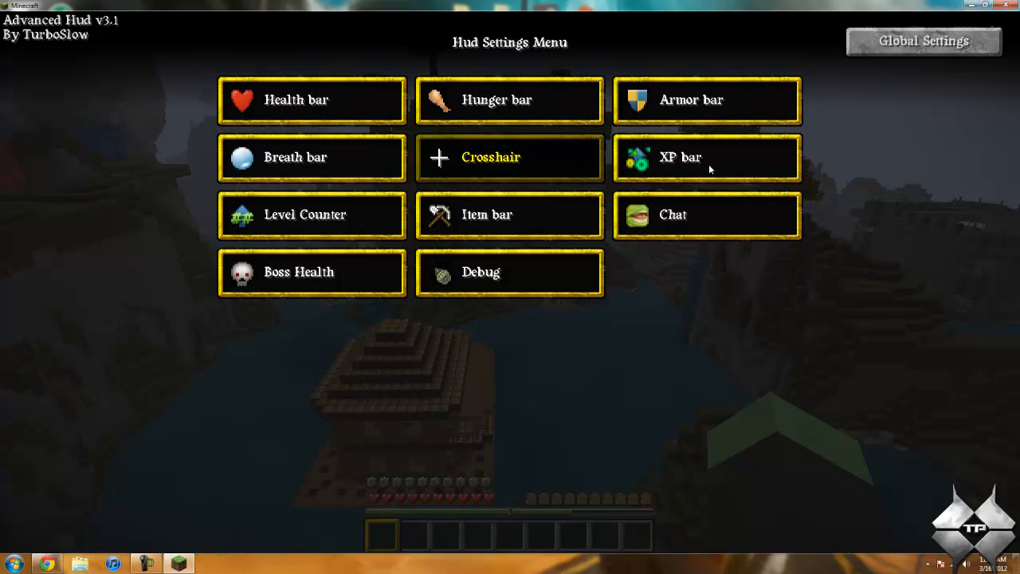
mouse_move(486, 213)
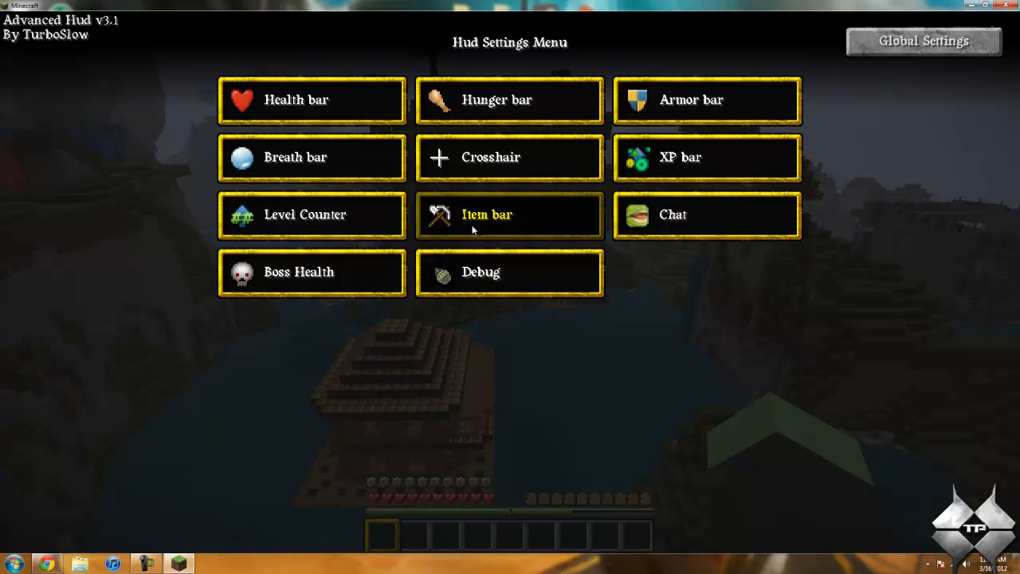
mouse_move(296, 99)
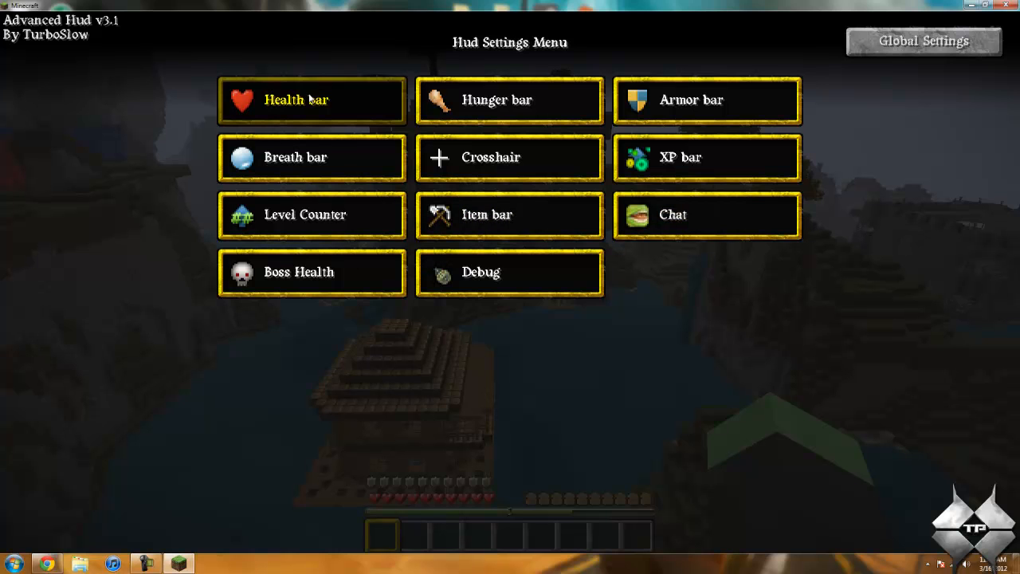
- Move the health bar to a new spot and cycle its style through solid options back to double
left_click(311, 99)
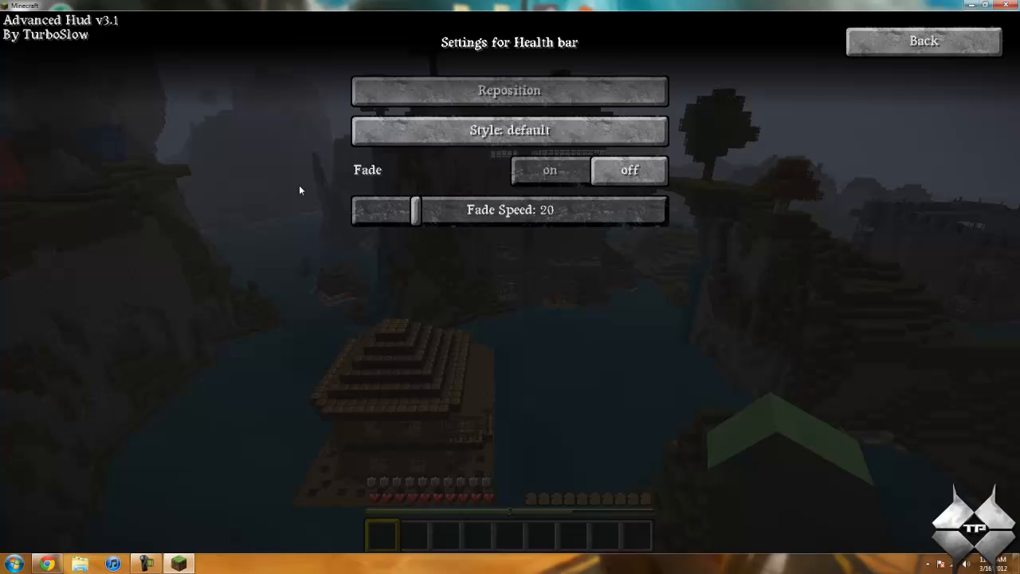
left_click(510, 89)
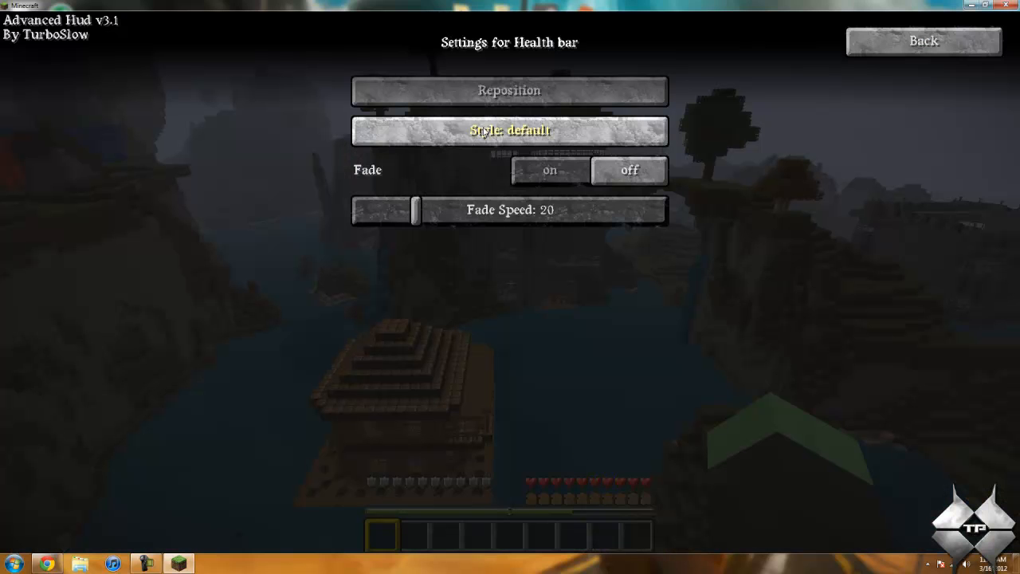
left_click(510, 131)
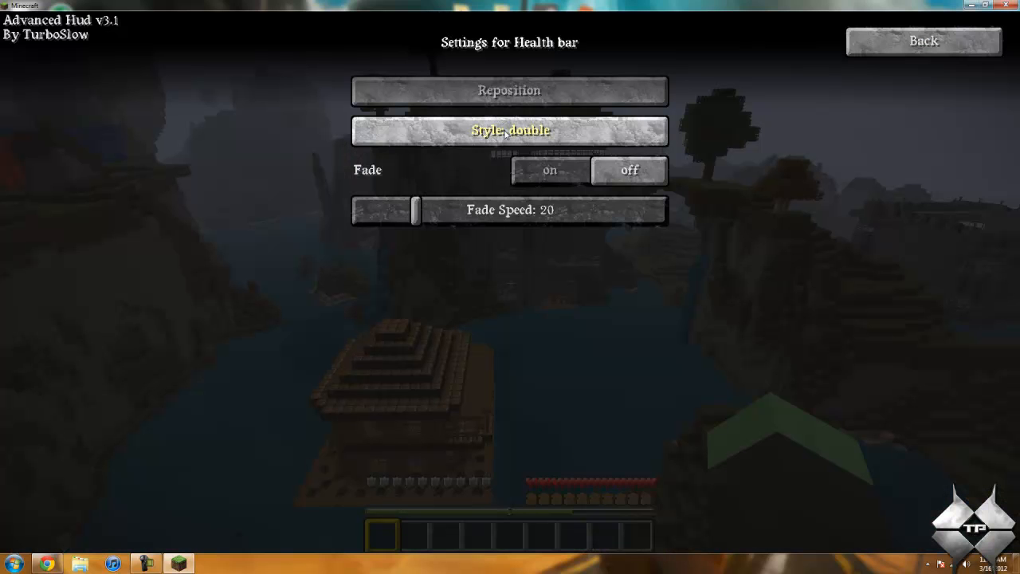
mouse_move(525, 188)
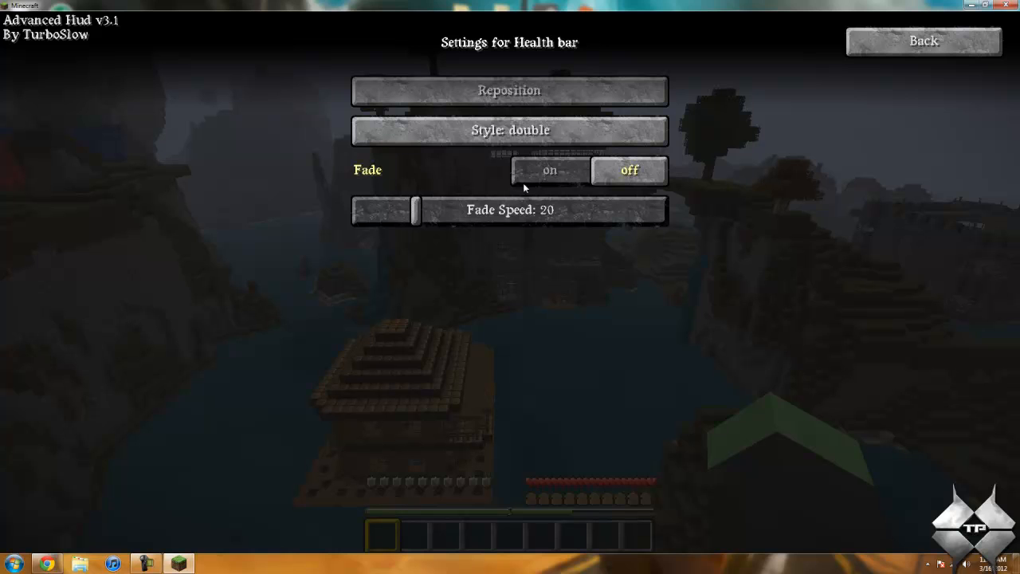
left_click(510, 130)
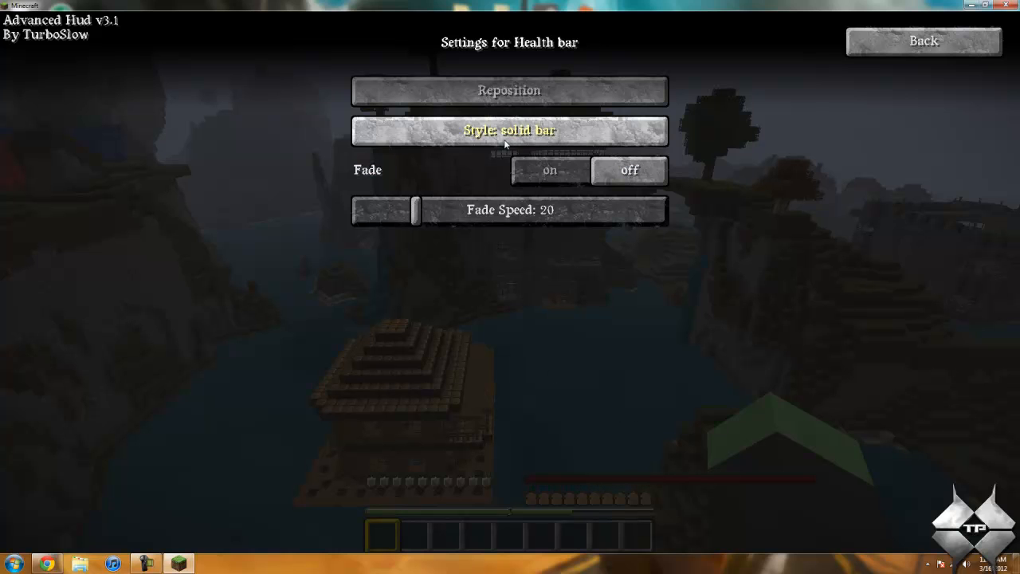
left_click(510, 130)
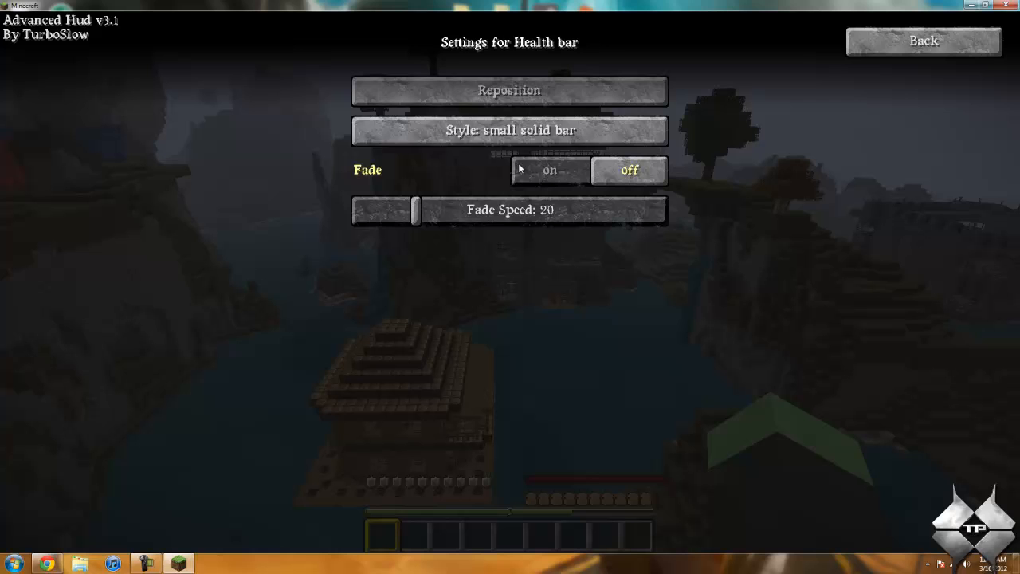
left_click(510, 130)
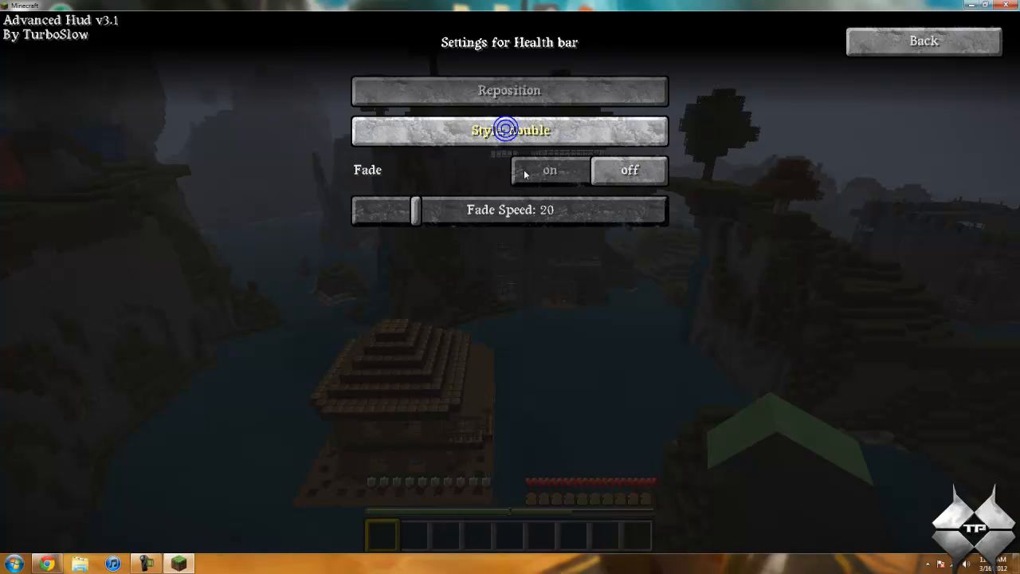
mouse_move(577, 201)
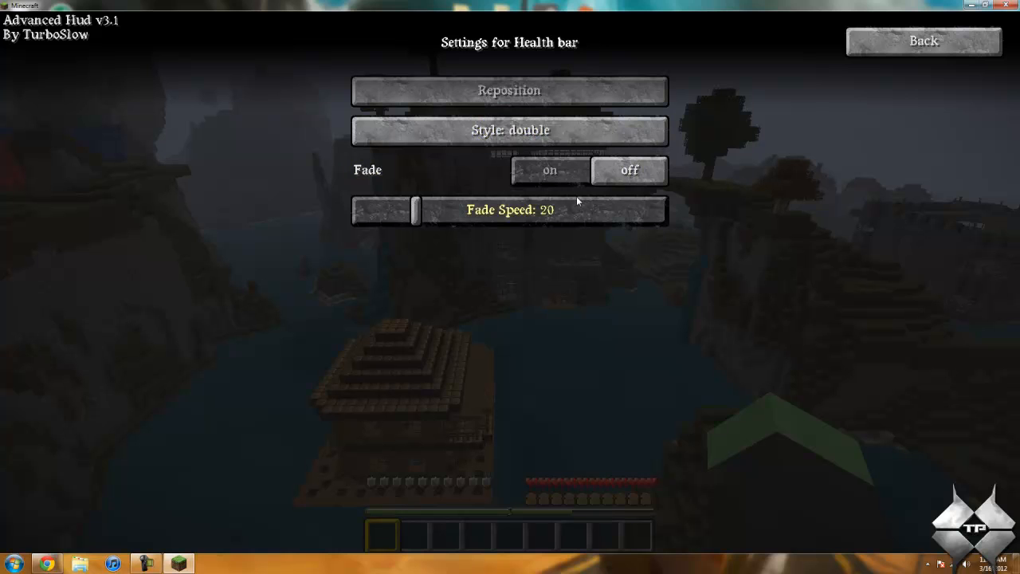
mouse_move(478, 174)
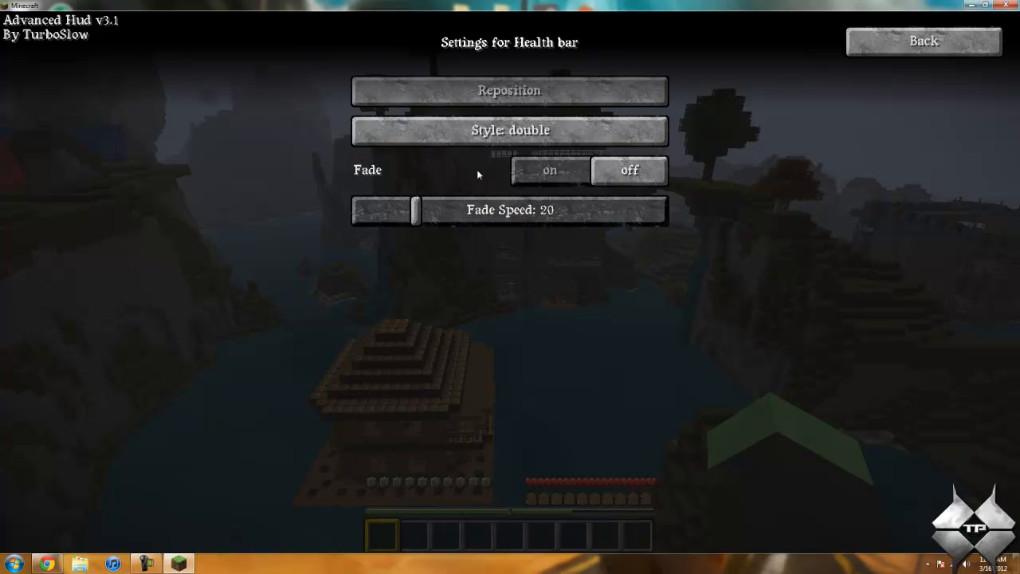
mouse_move(885, 46)
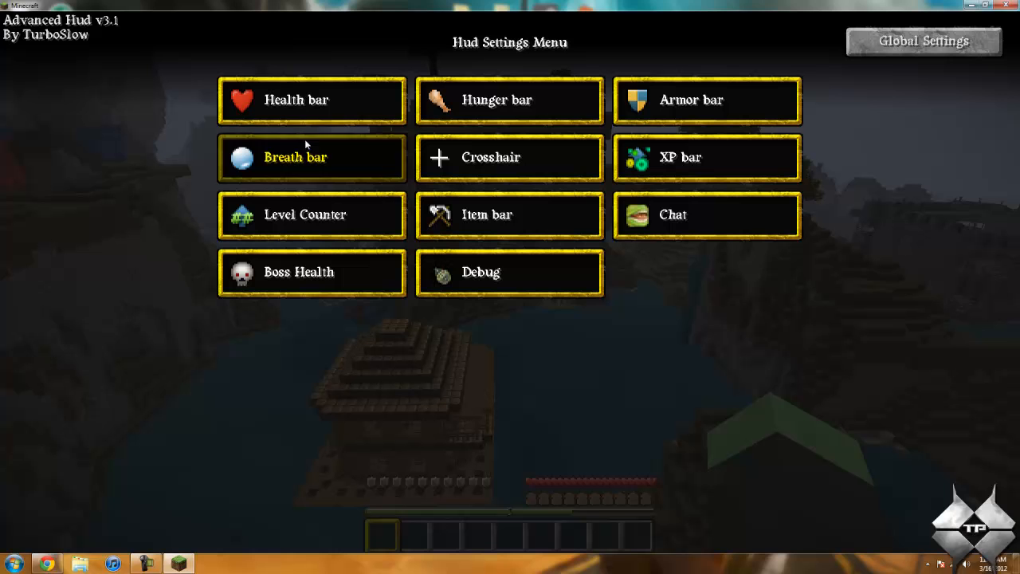
mouse_move(509, 98)
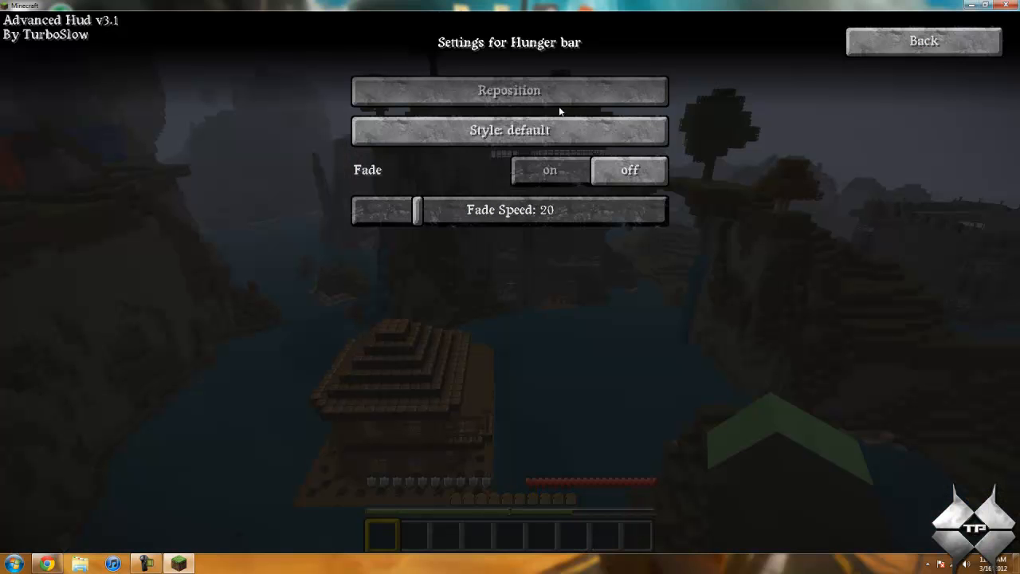
left_click(510, 131)
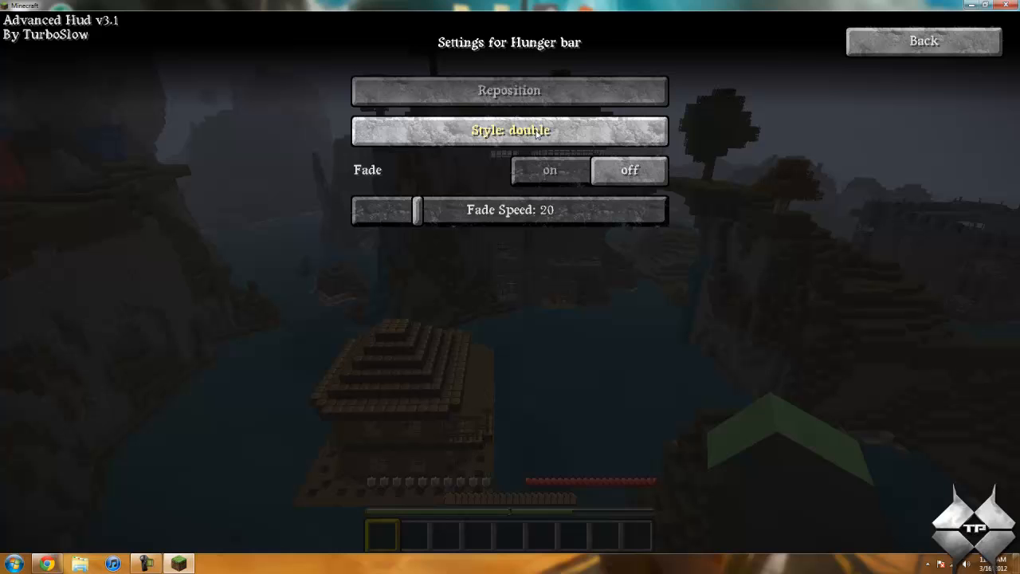
left_click(510, 131)
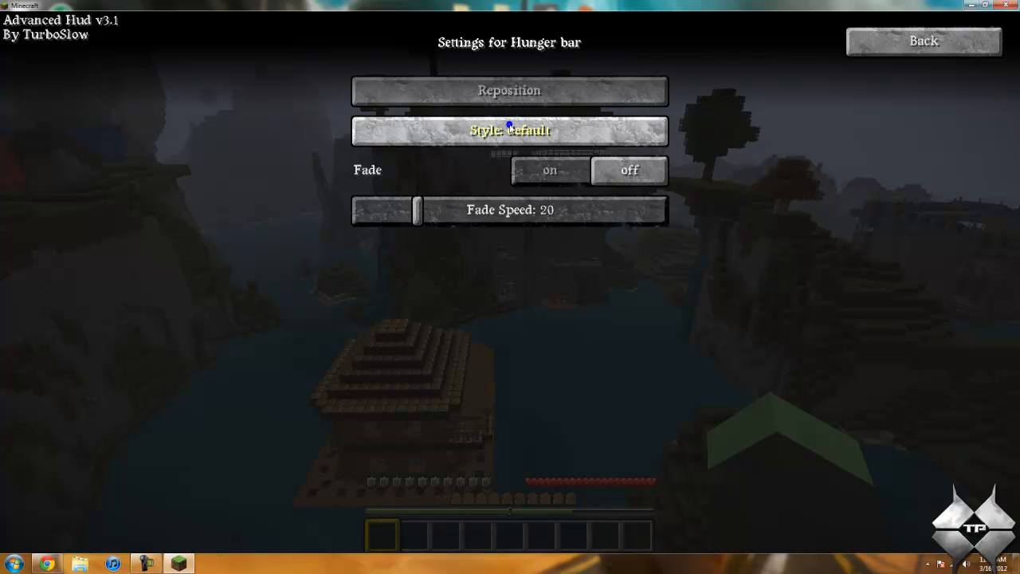
mouse_move(513, 144)
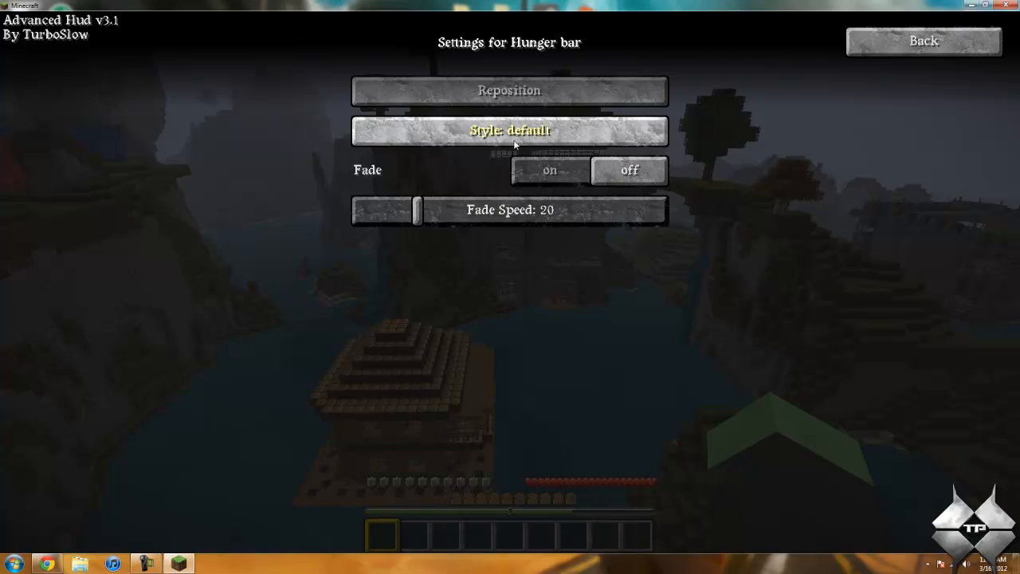
left_click(923, 41)
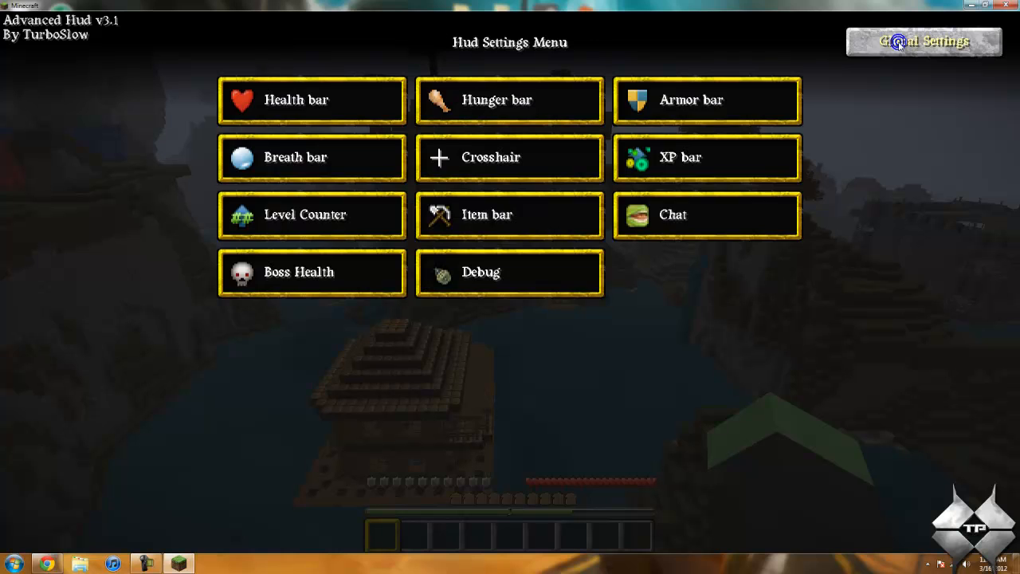
- Set the item bar to horizontal style and place it in the middle of the screen
left_click(510, 213)
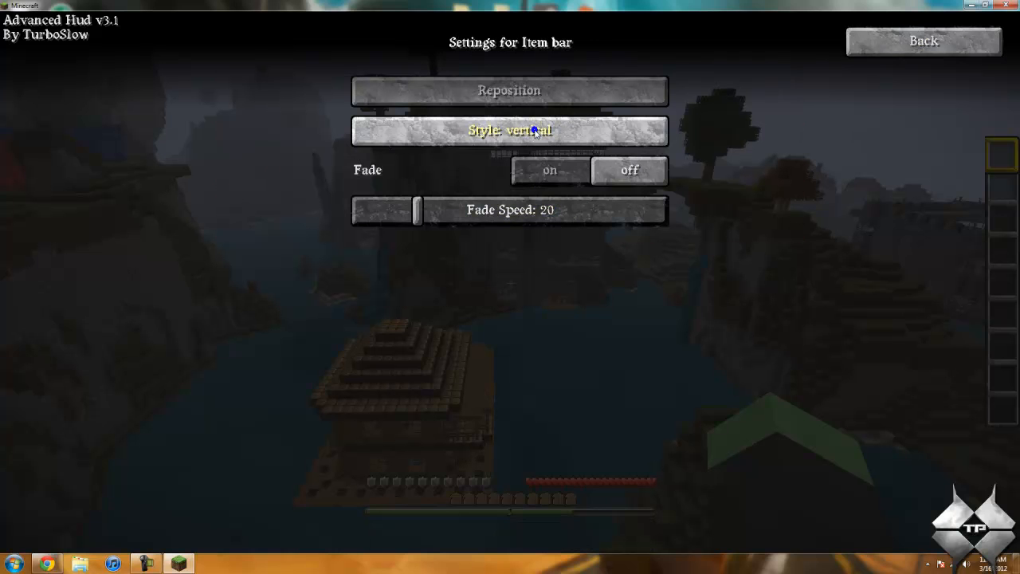
left_click(510, 131)
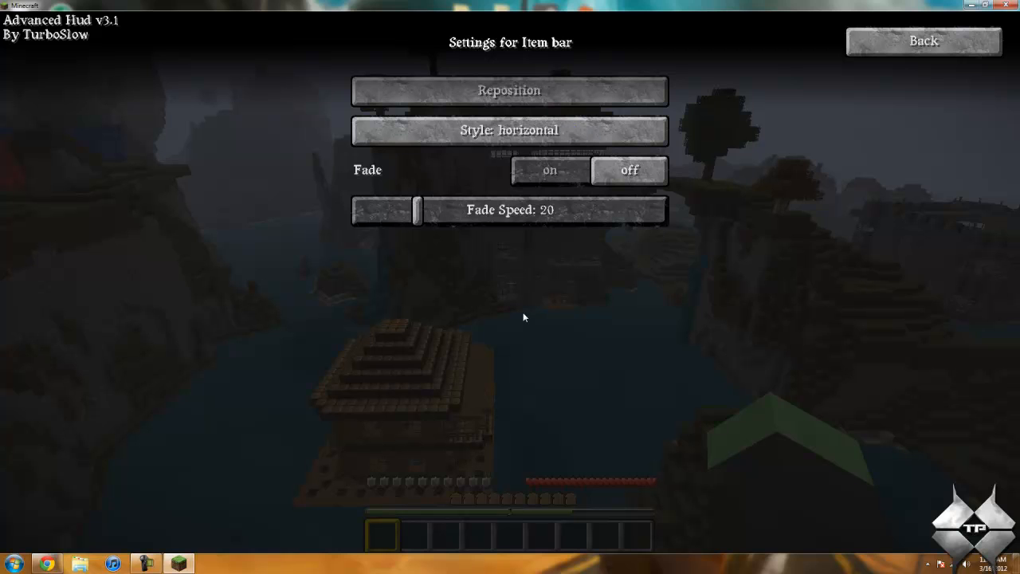
mouse_move(577, 137)
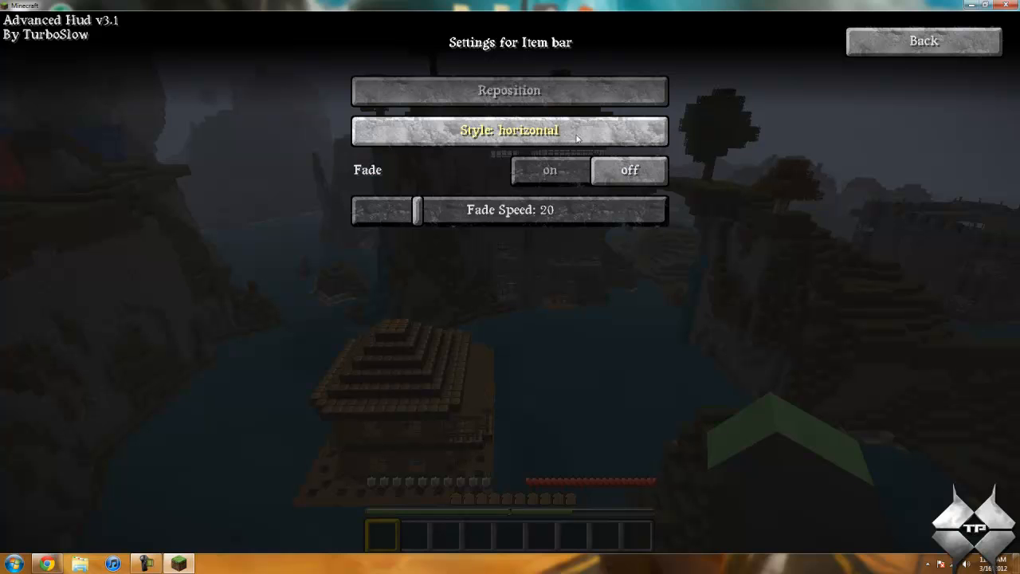
mouse_move(580, 142)
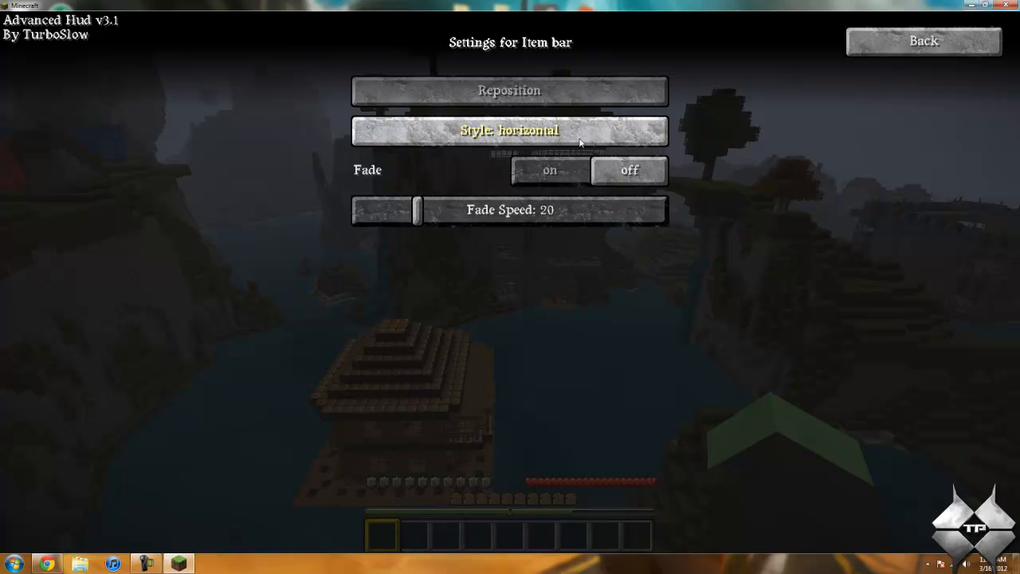
left_click(510, 89)
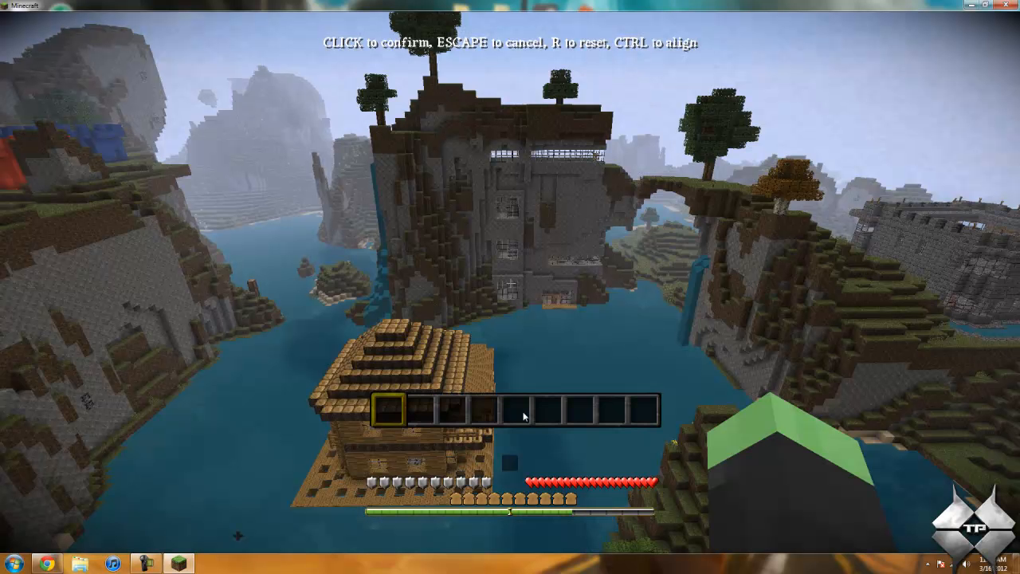
left_click(523, 414)
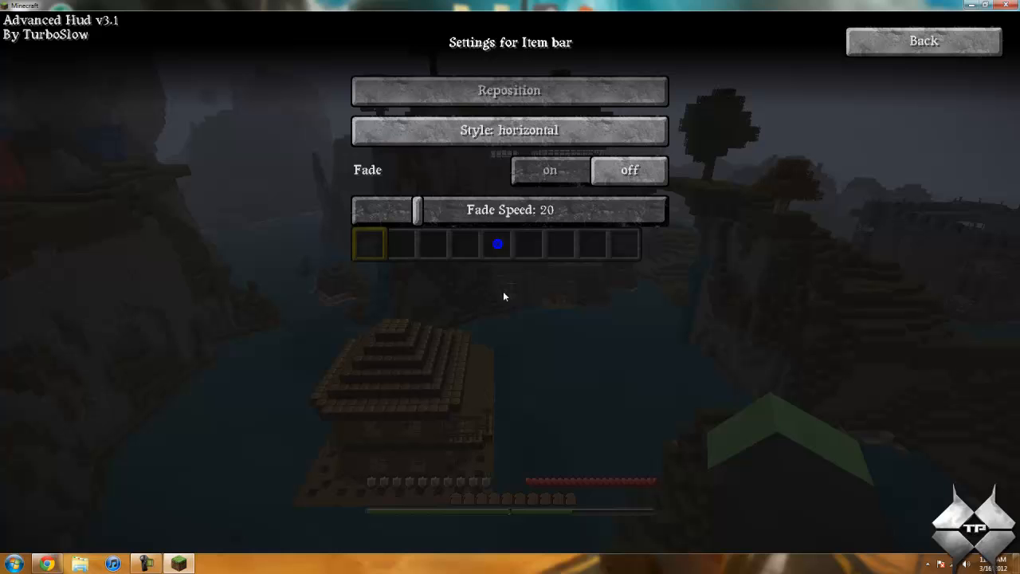
left_click(925, 42)
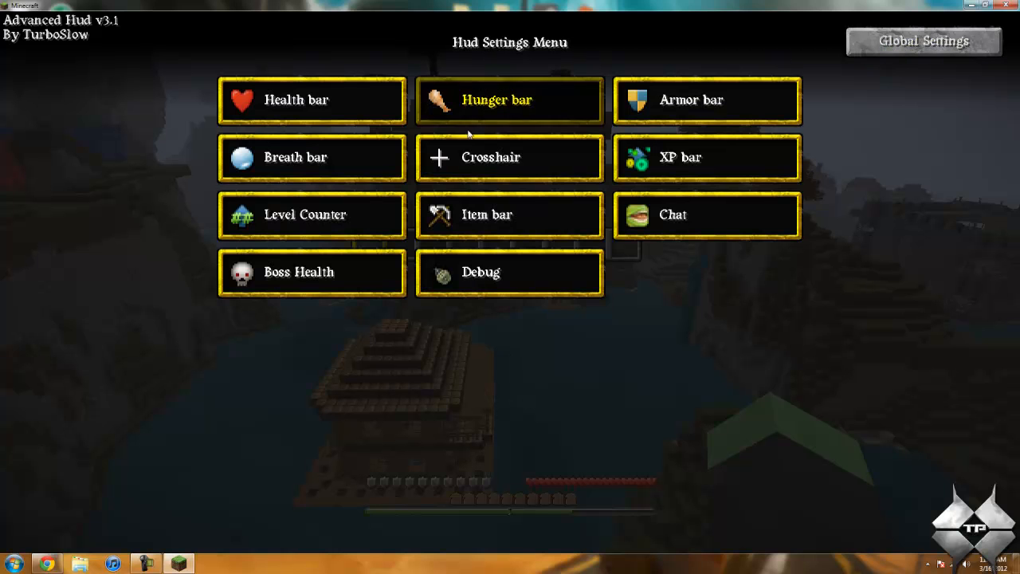
mouse_move(310, 271)
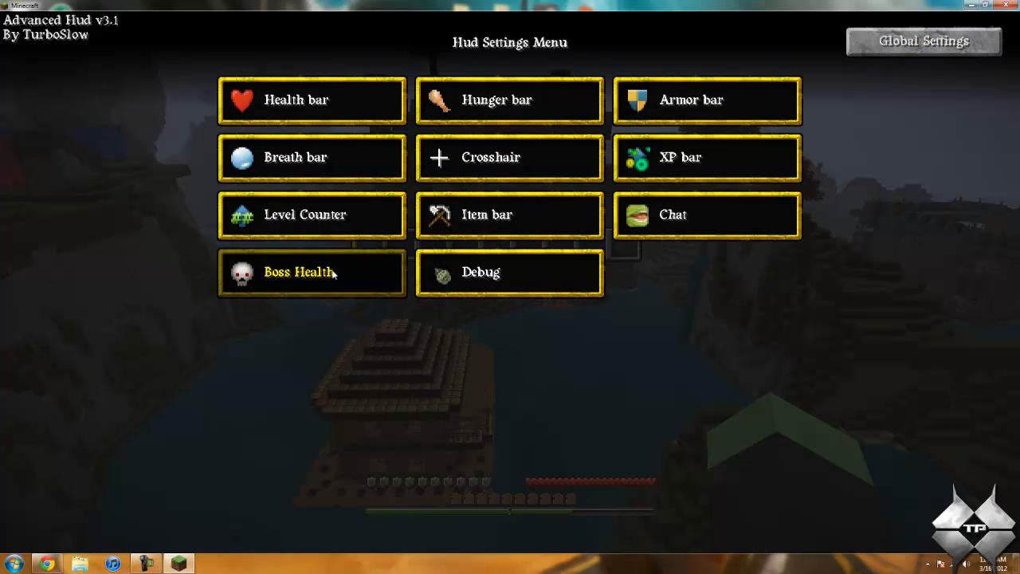
- Reposition the level counter so the experience bar sits in mid-screen
left_click(310, 213)
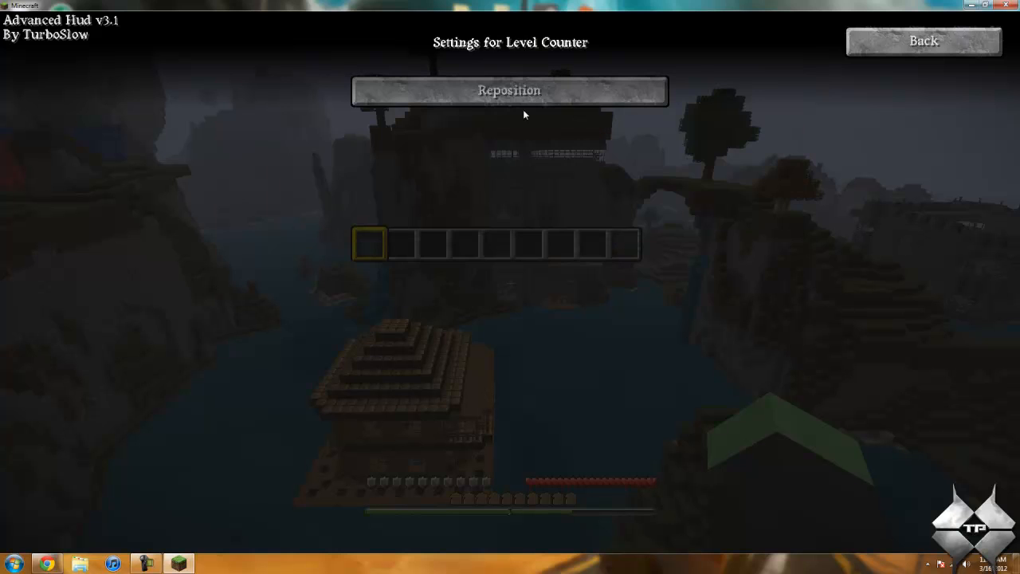
left_click(510, 89)
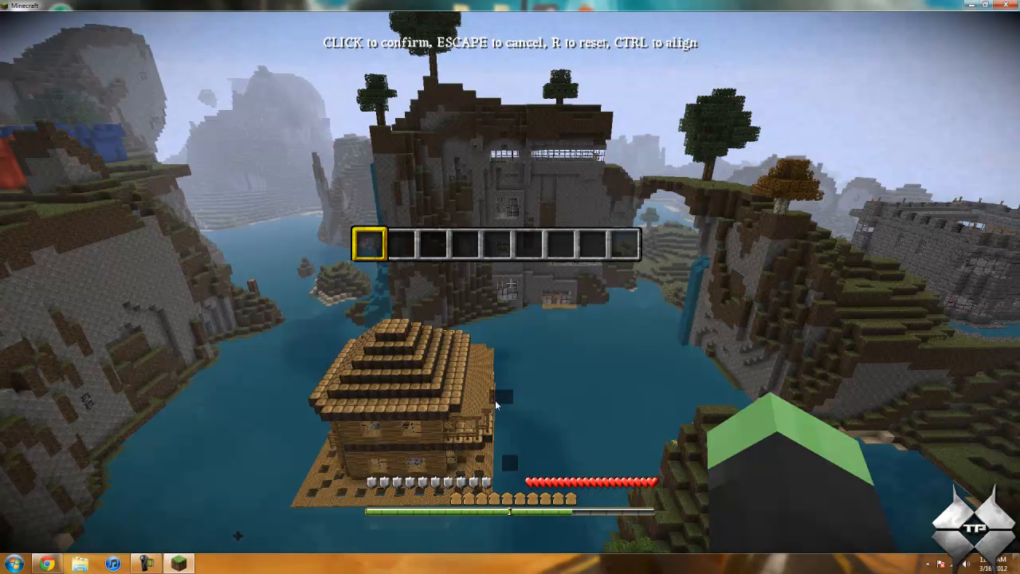
left_click(494, 404)
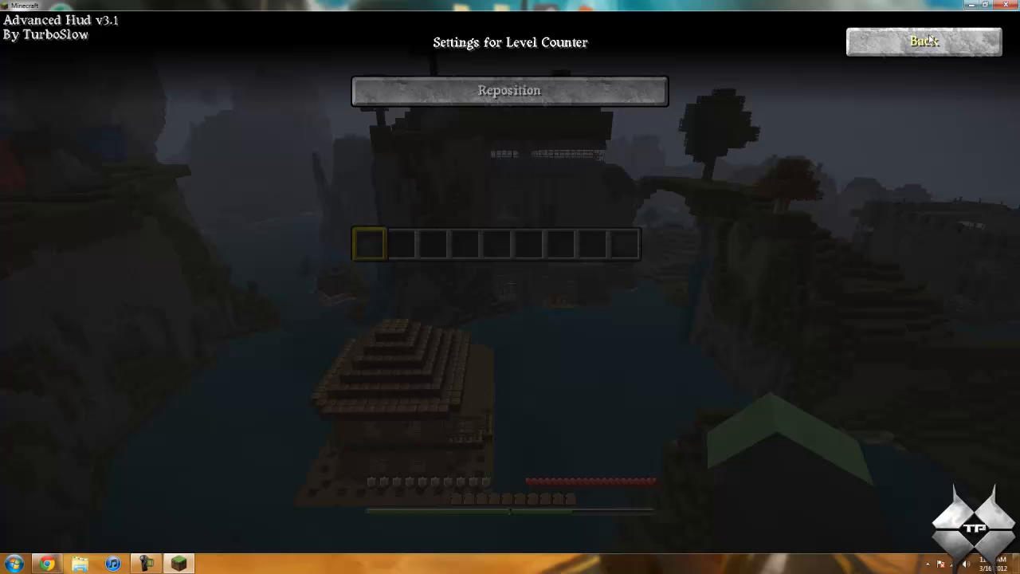
left_click(924, 41)
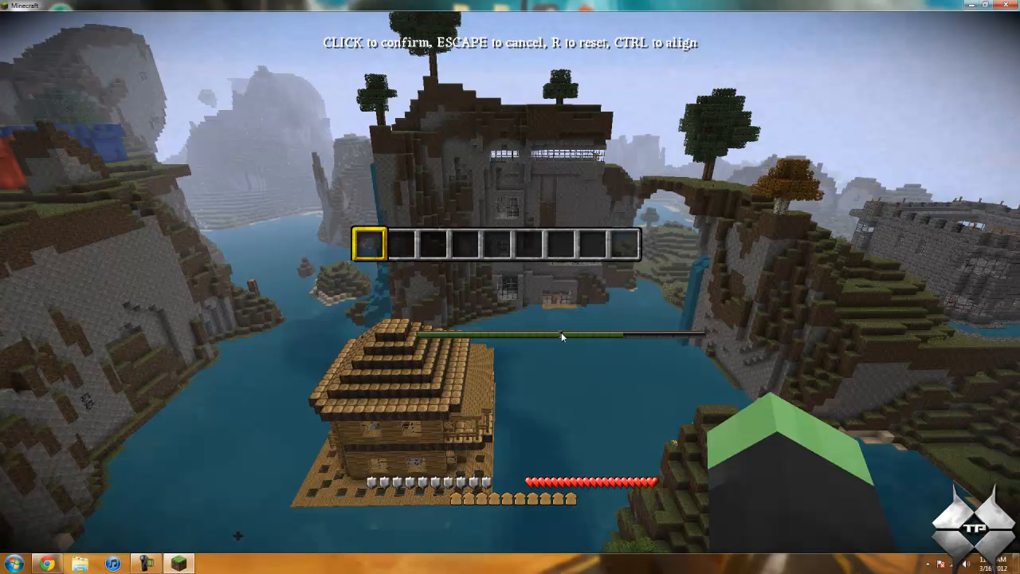
left_click(561, 336)
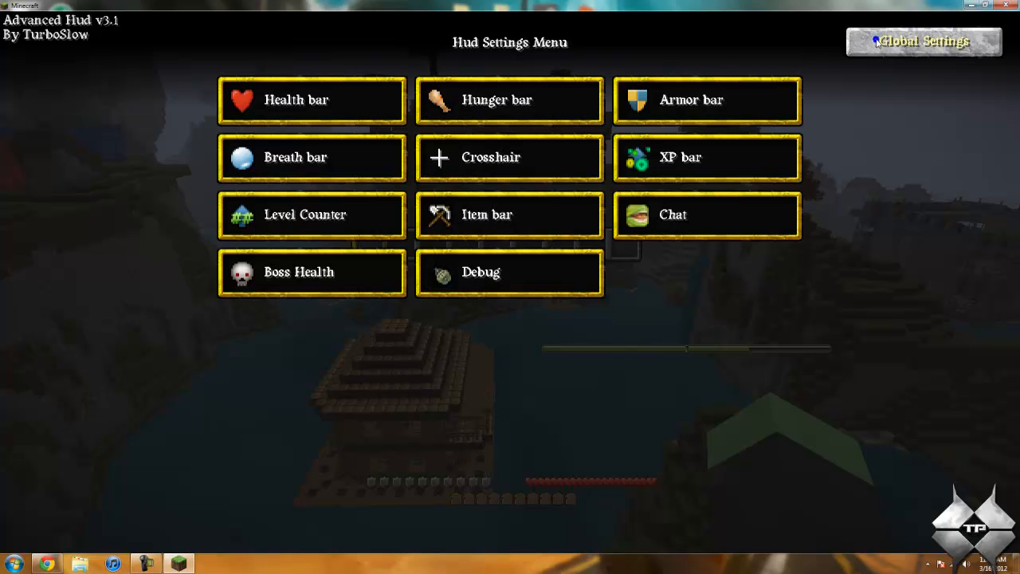
mouse_move(497, 99)
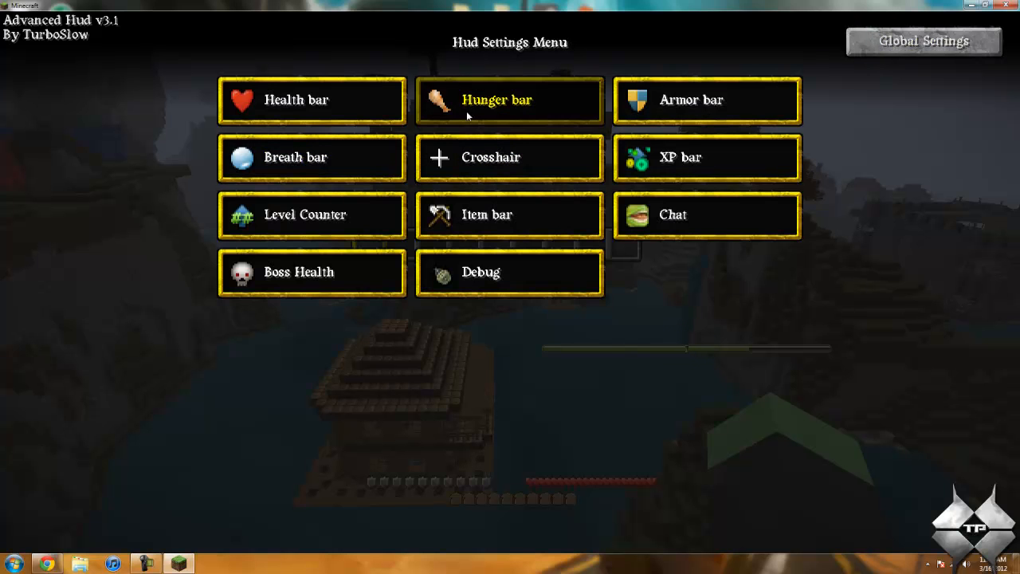
- In Global Settings, review the element on/off list and start rebinding the HUD menu key
left_click(925, 41)
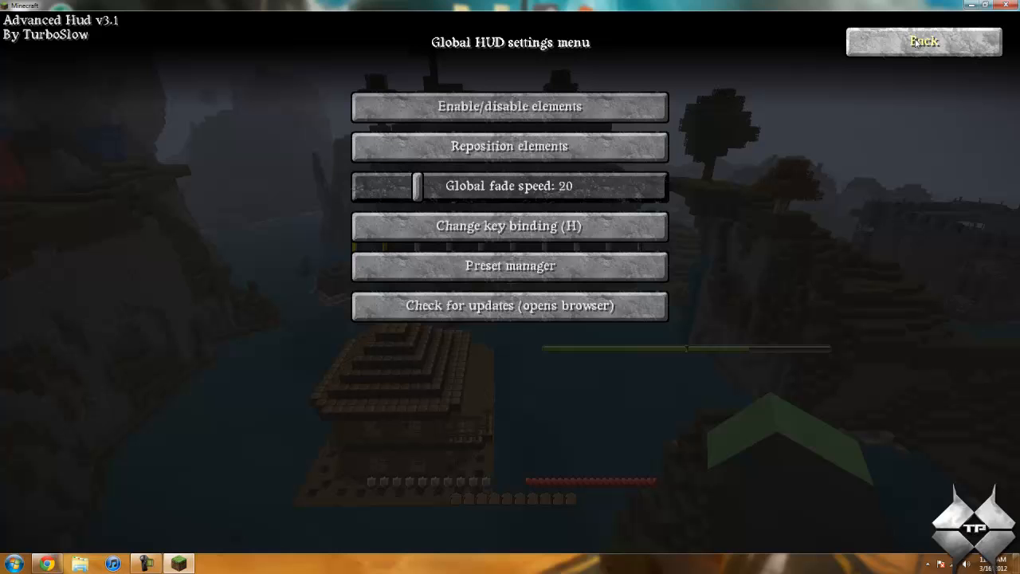
mouse_move(510, 107)
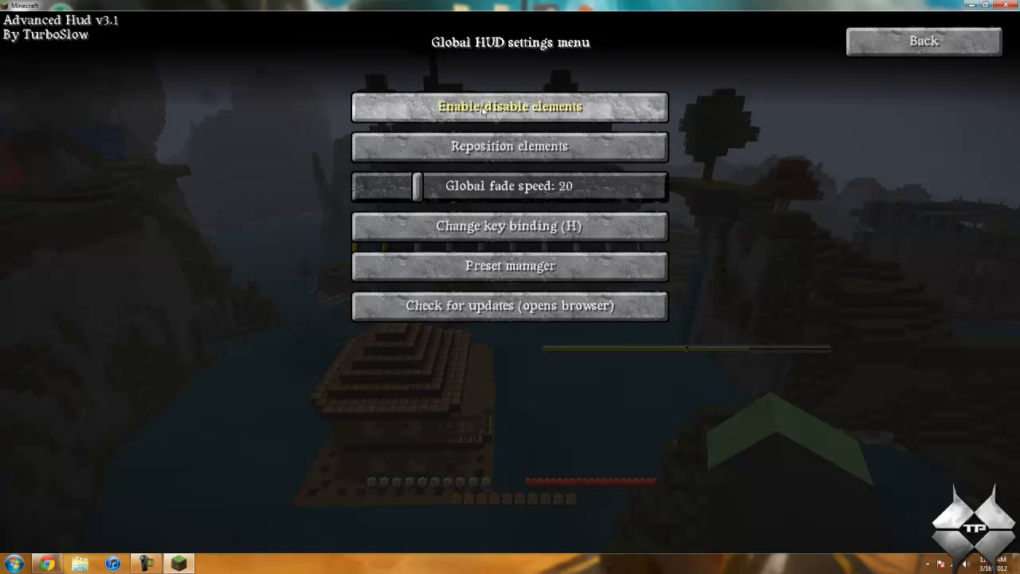
left_click(510, 106)
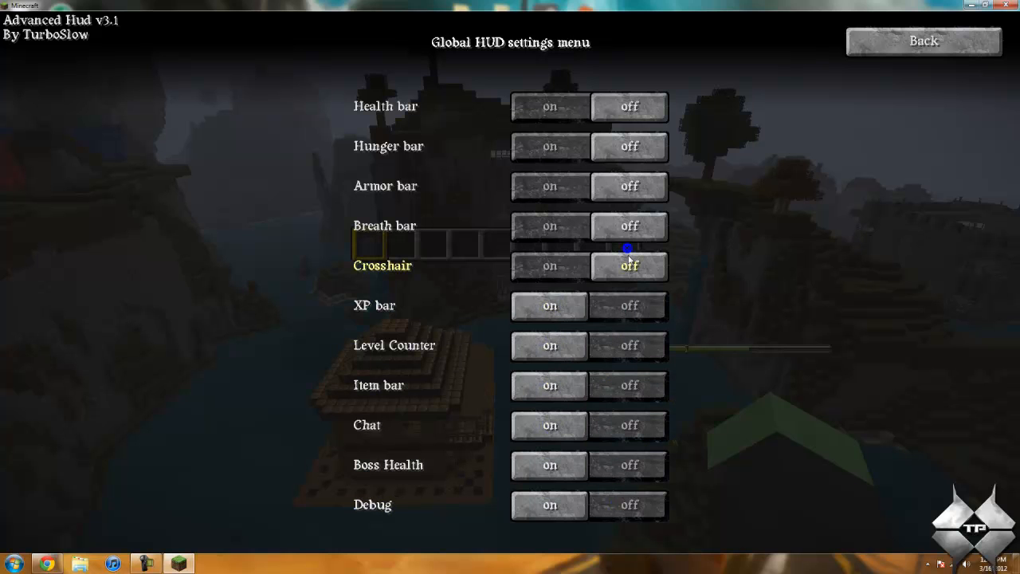
mouse_move(628, 107)
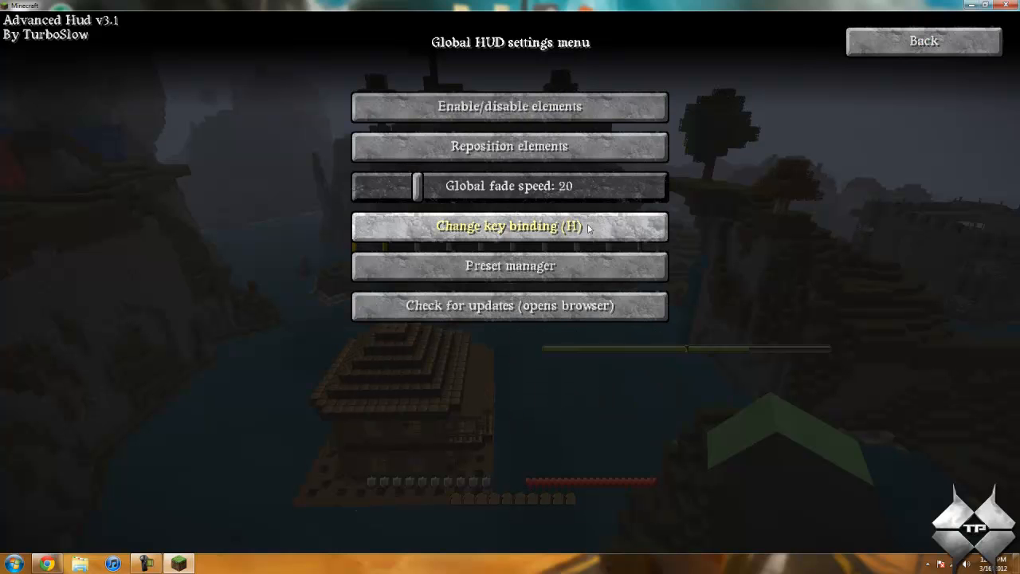
mouse_move(497, 233)
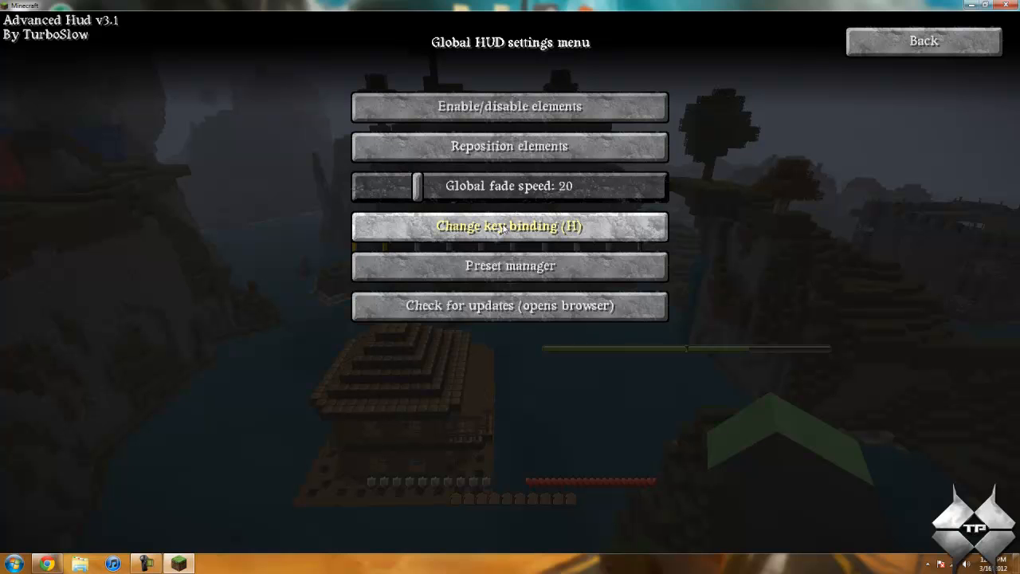
left_click(510, 227)
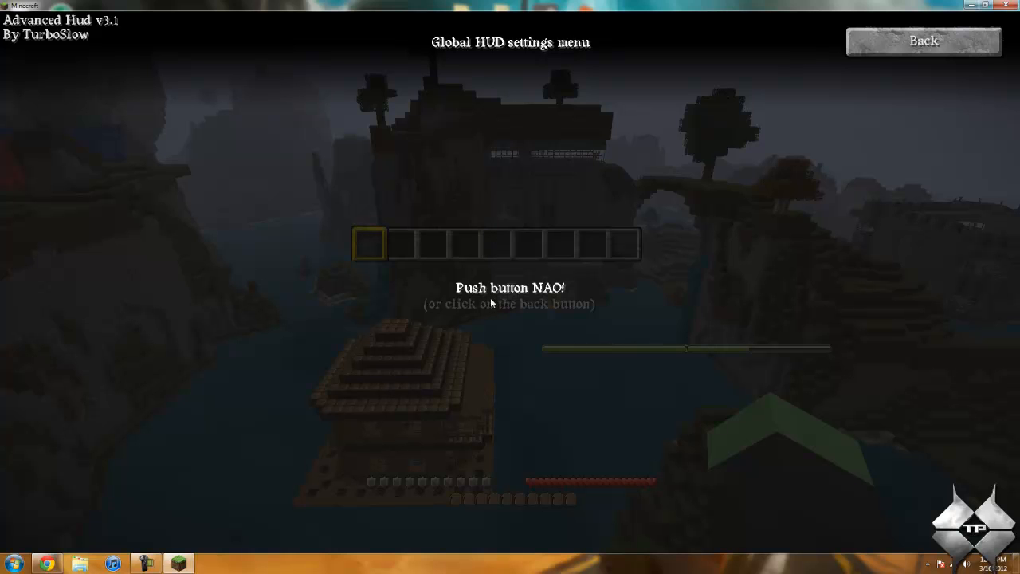
mouse_move(517, 301)
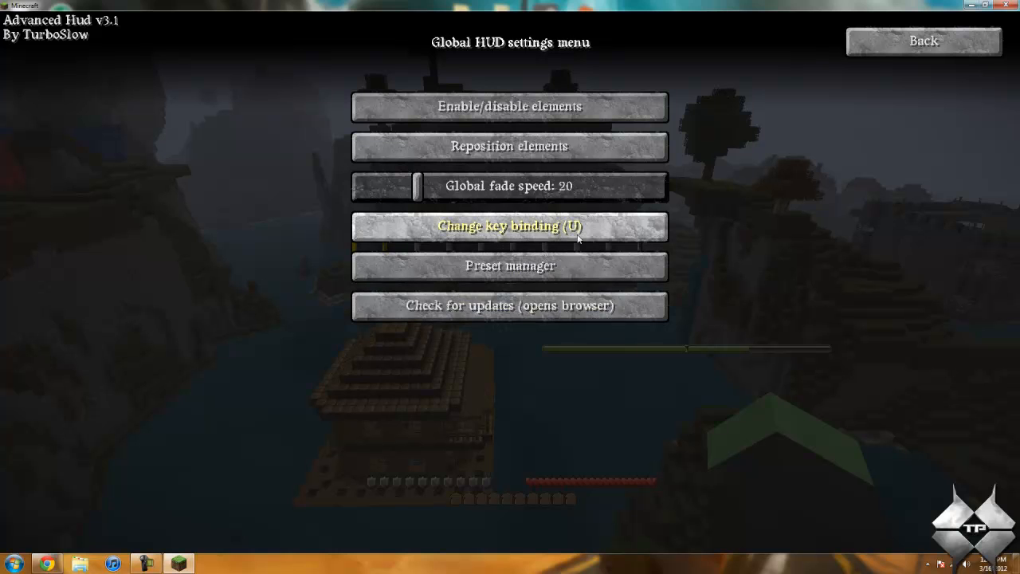
mouse_move(924, 42)
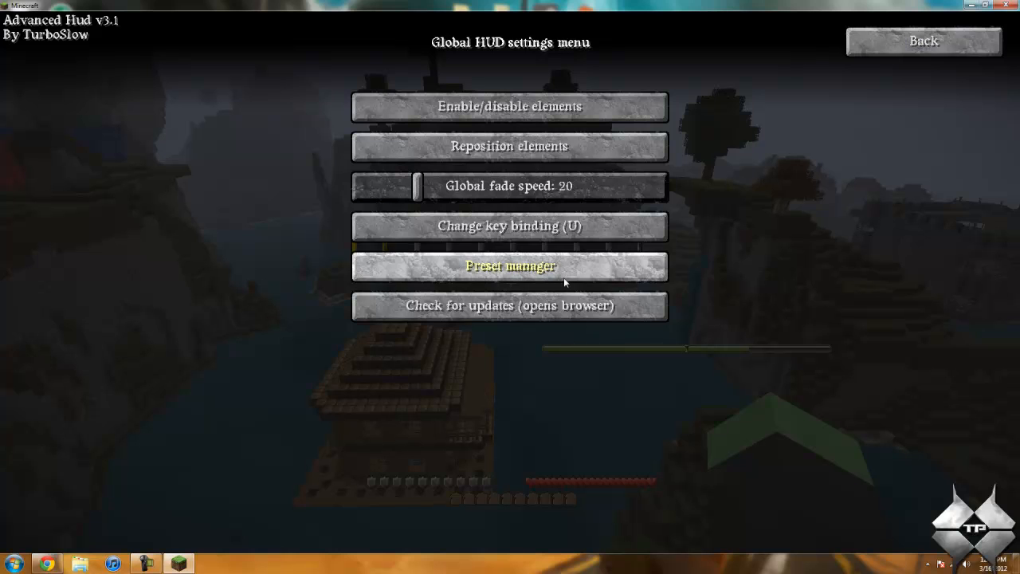
- Save the current HUD setup as a preset named 'blah' in the preset manager
left_click(510, 266)
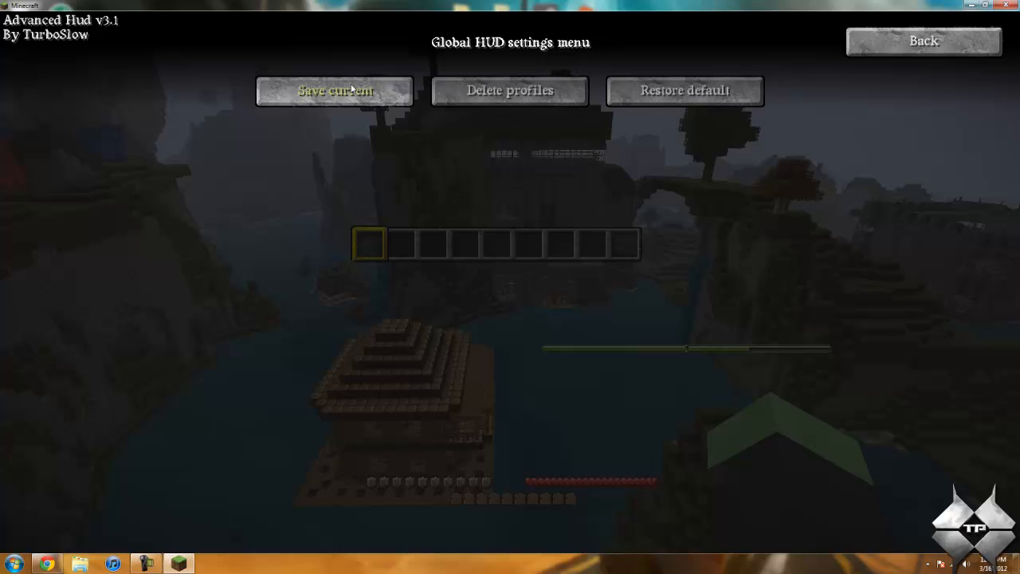
left_click(335, 89)
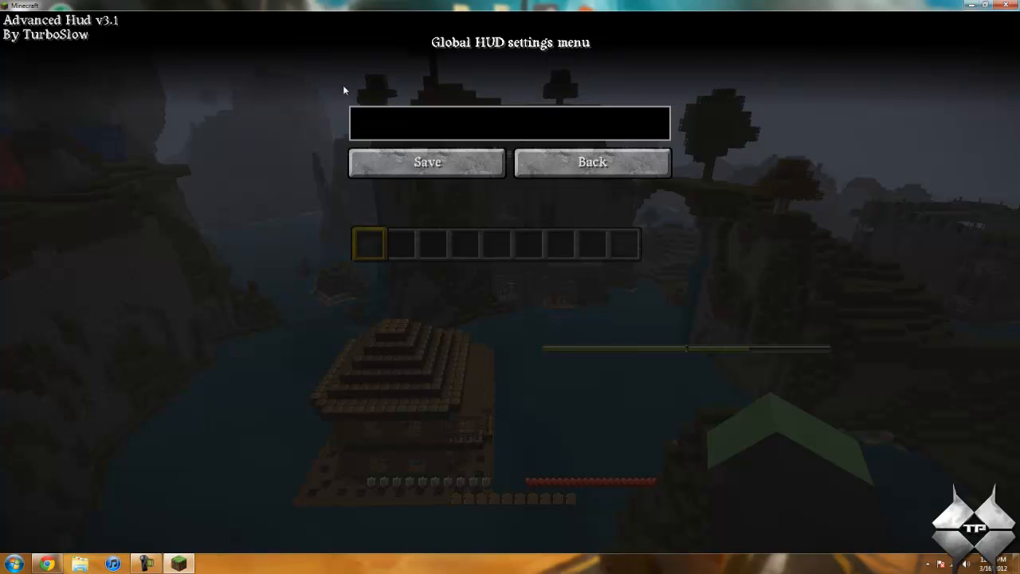
type("bla")
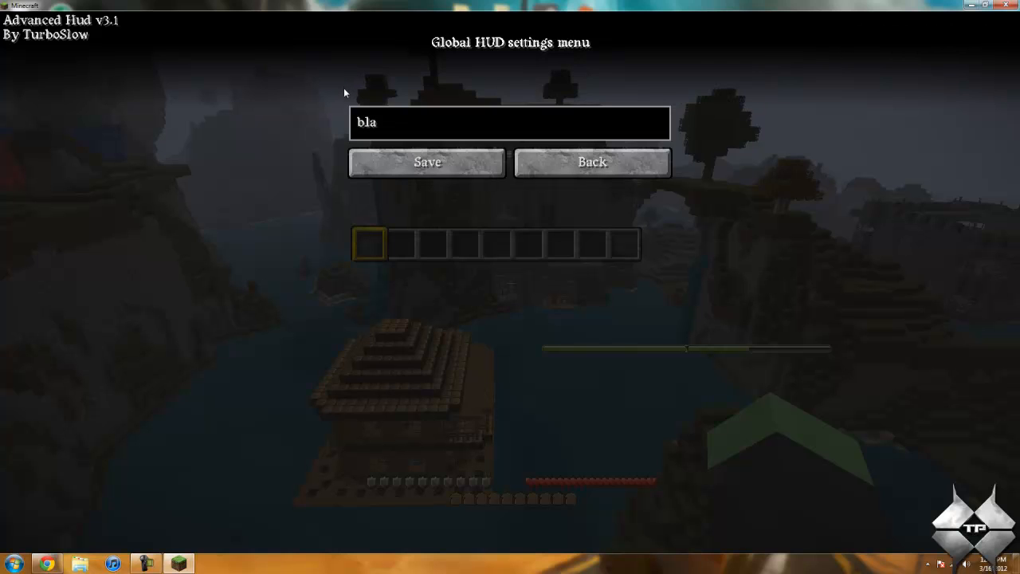
left_click(427, 162)
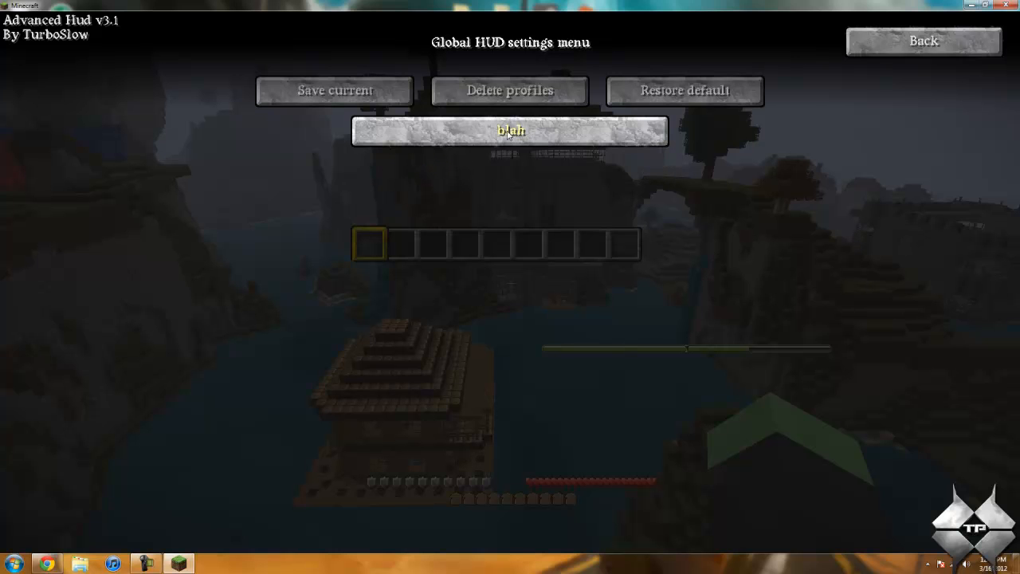
- Restore the default HUD layout and leave the preset screen
left_click(684, 90)
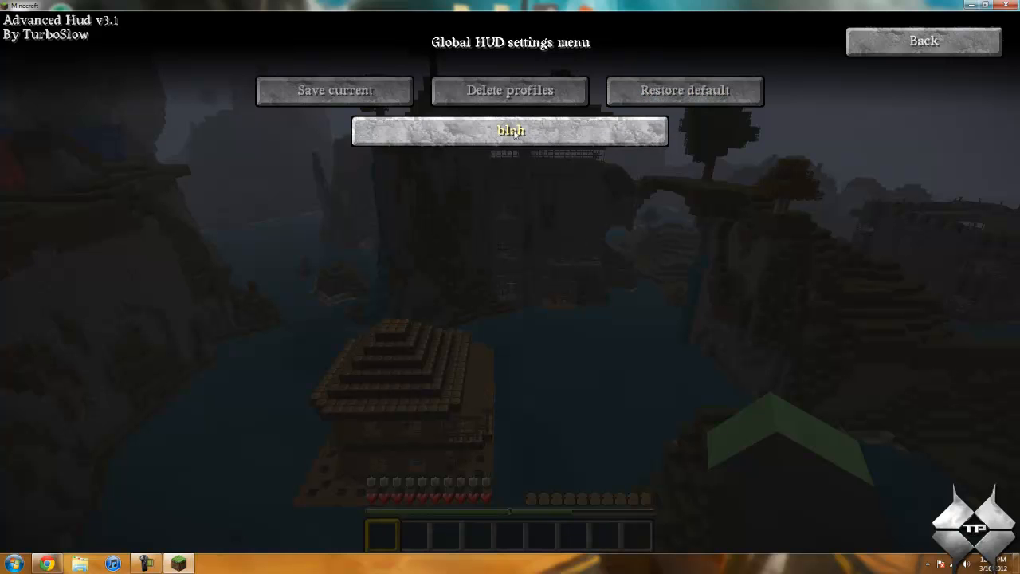
left_click(684, 89)
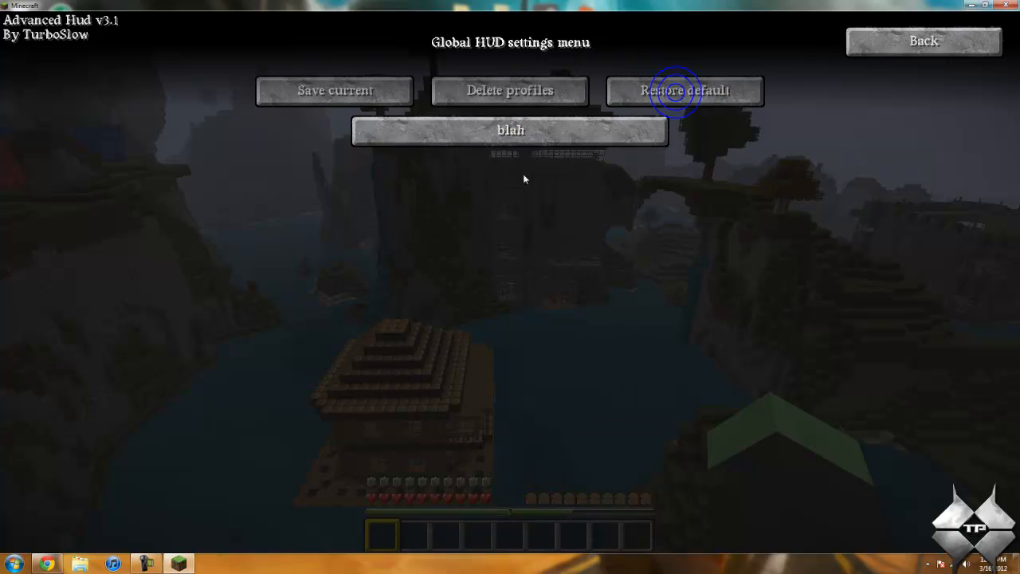
left_click(924, 41)
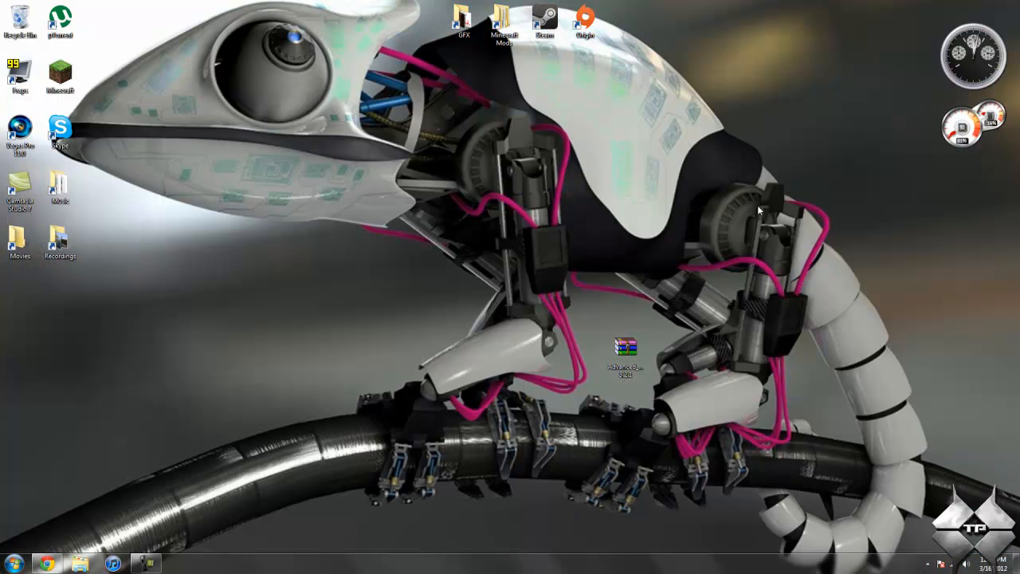
mouse_move(752, 199)
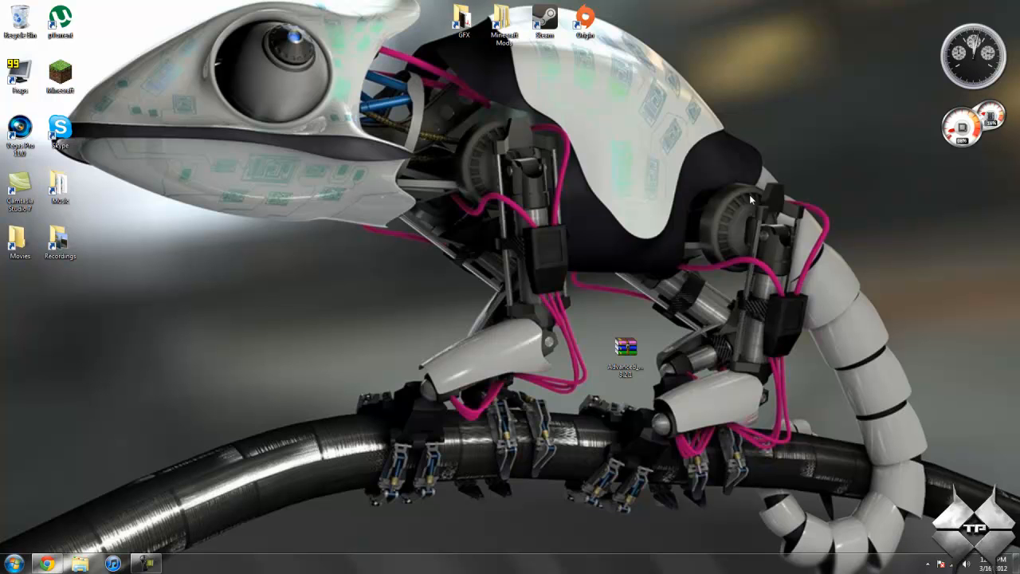
mouse_move(682, 360)
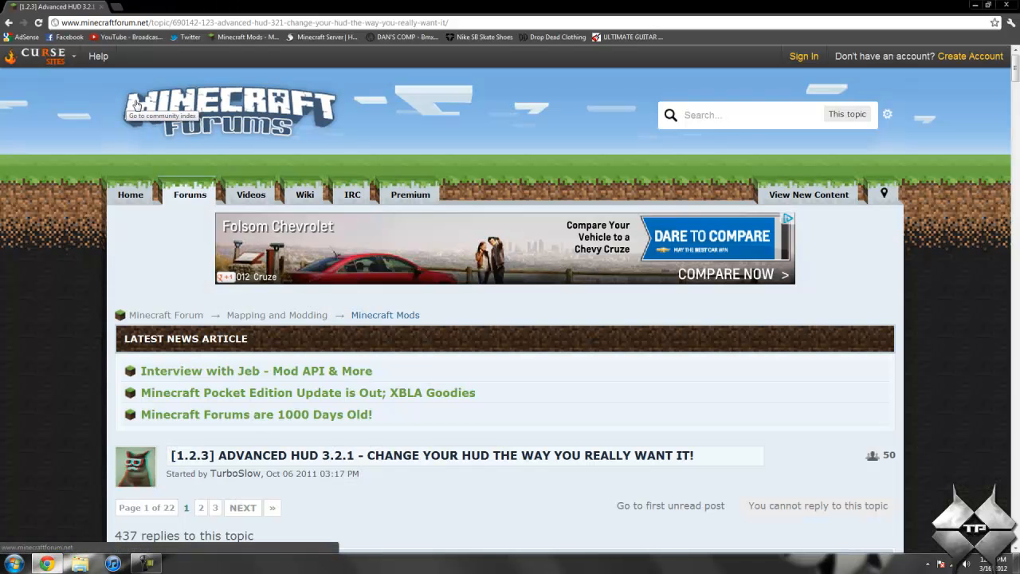
- Scroll the forum post to the Download section and follow the v3.2.1 download link
scroll("down", 3)
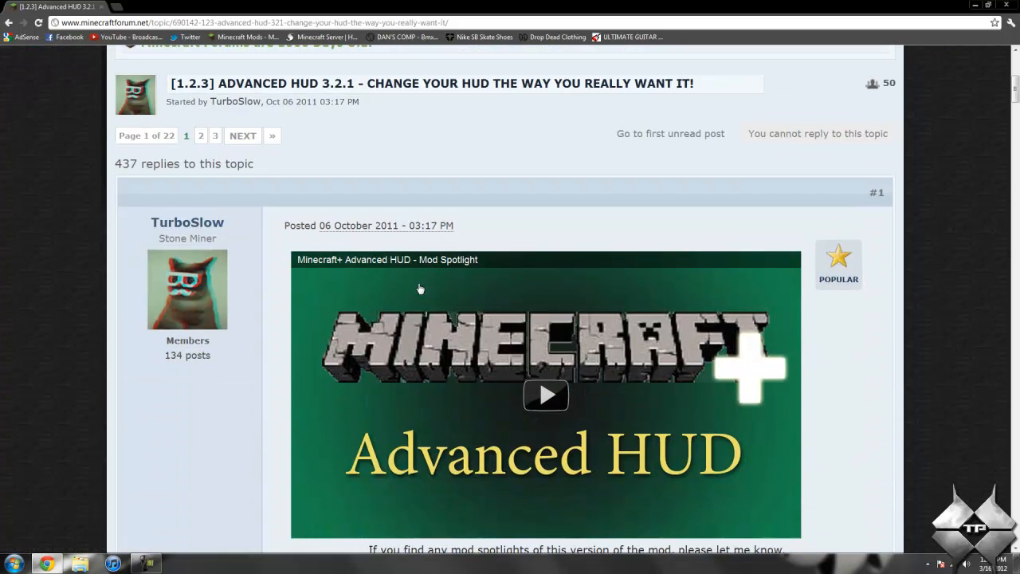
scroll("down", 3)
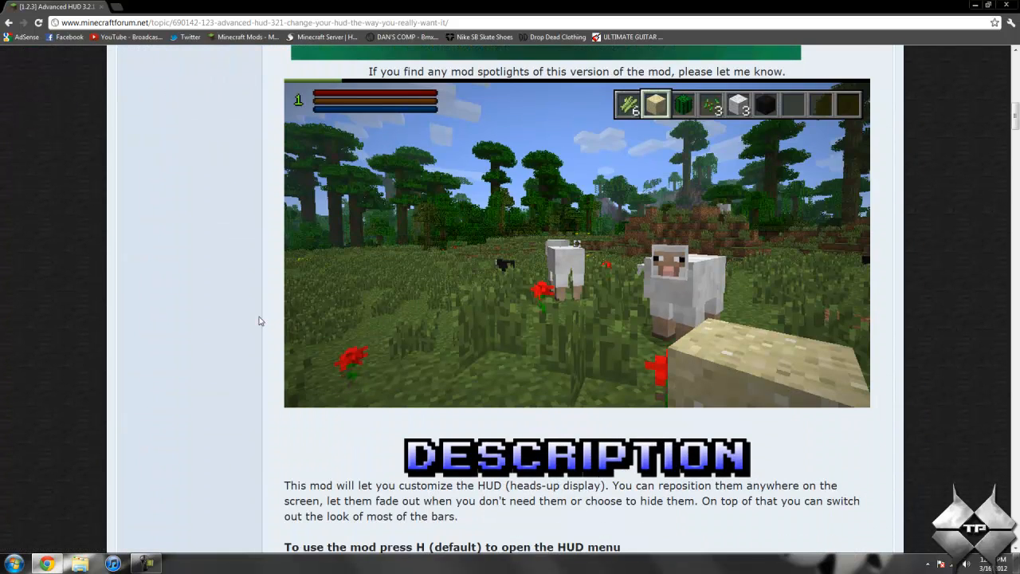
scroll("down", 3)
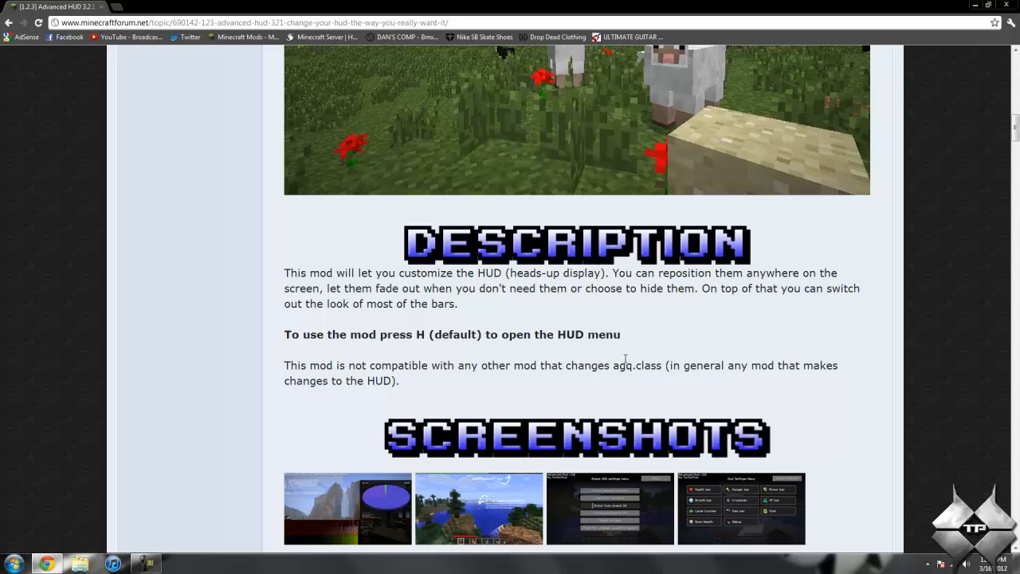
scroll("down", 3)
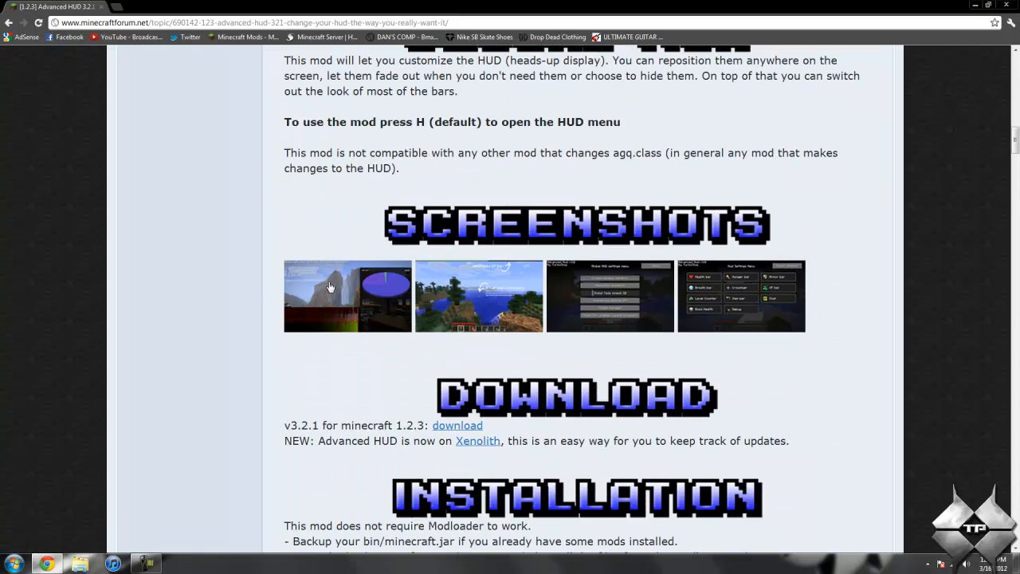
scroll("down", 3)
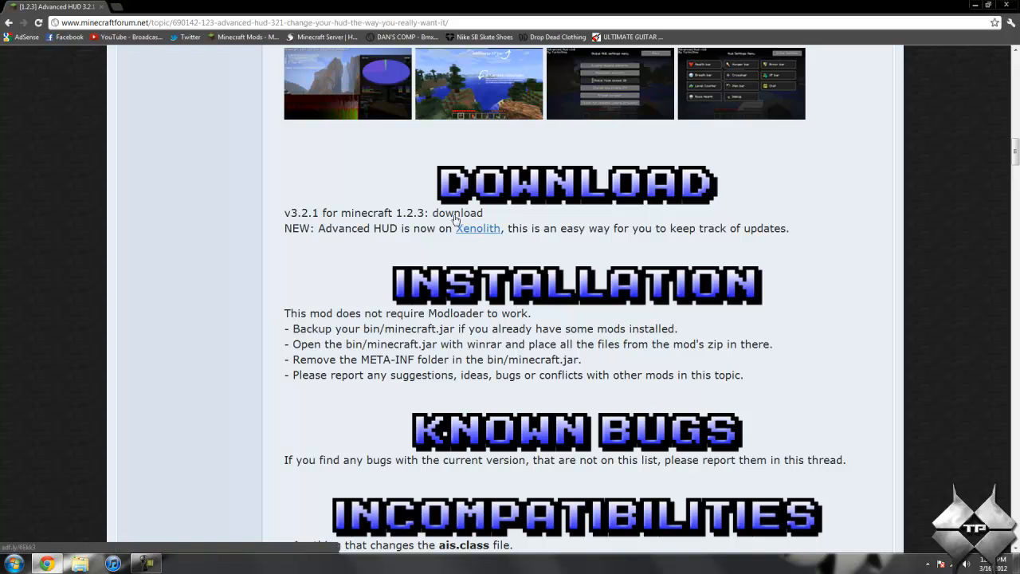
left_click(459, 213)
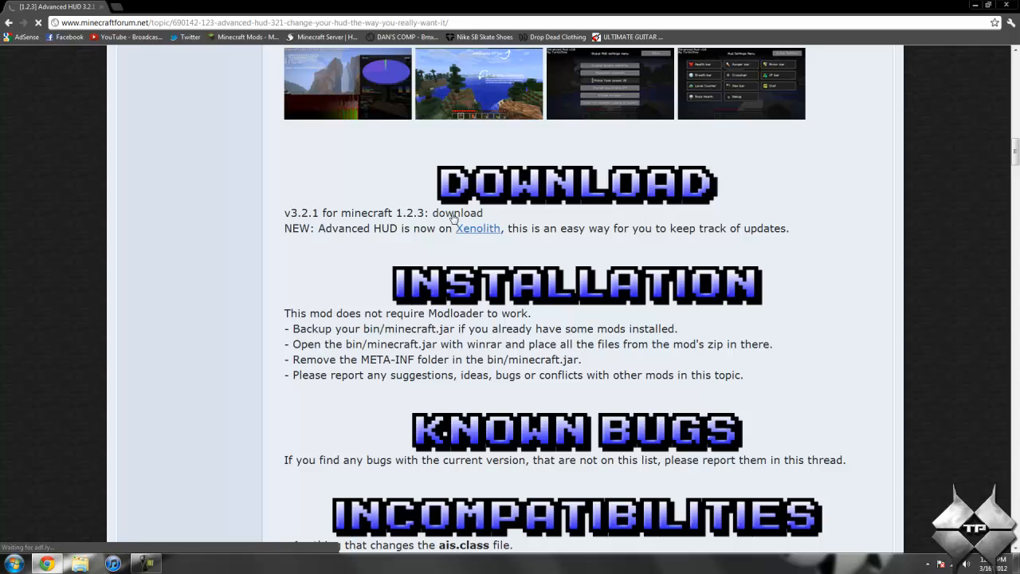
left_click(465, 213)
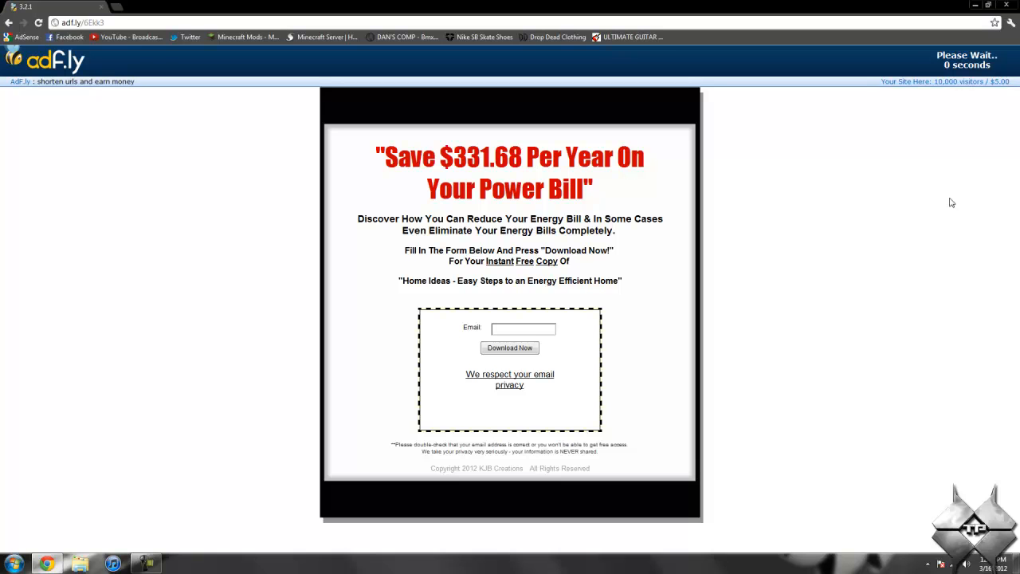
mouse_move(969, 61)
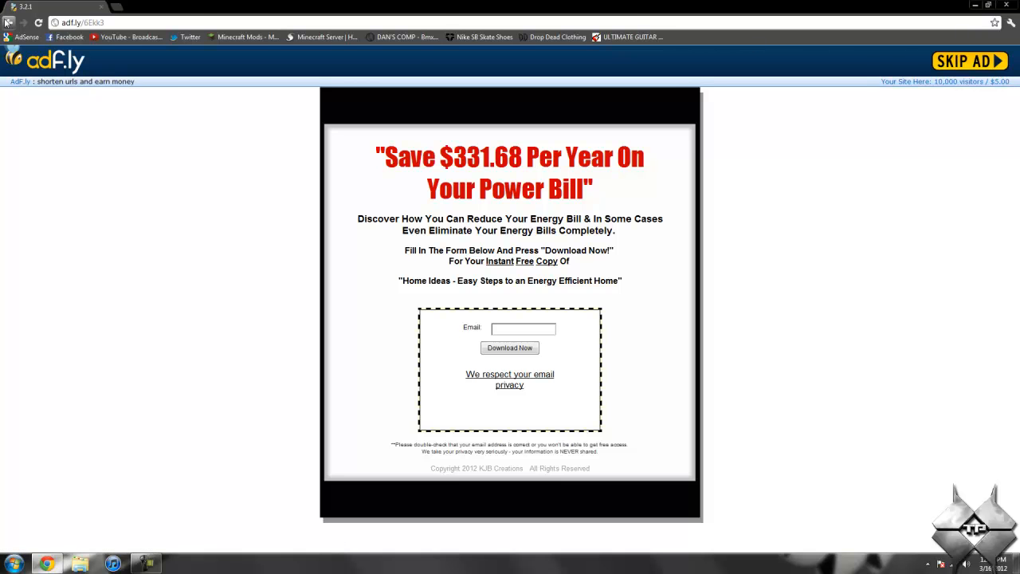
- Skip the adf.ly ad so the download proceeds and the desktop shows
left_click(1013, 7)
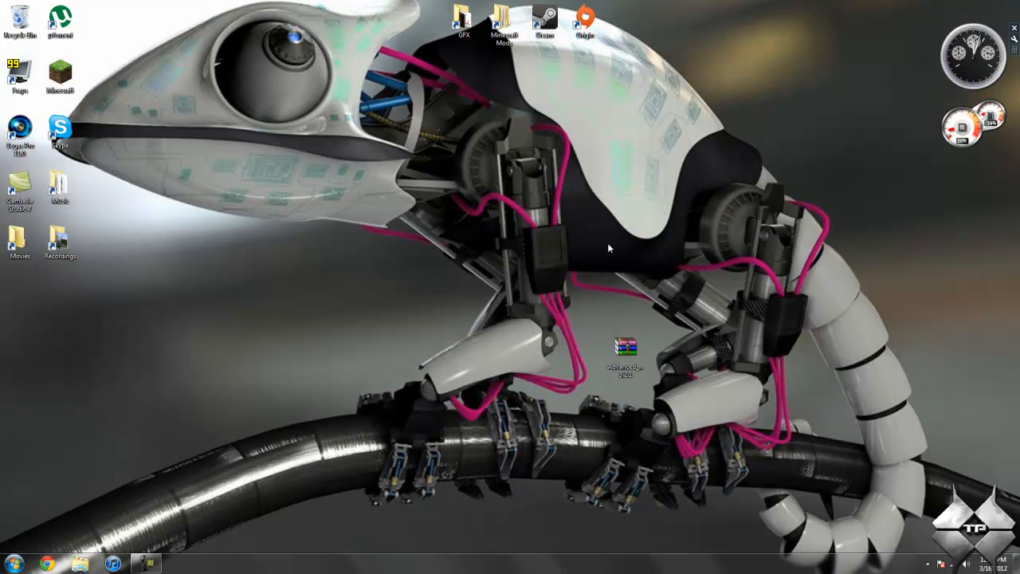
mouse_move(220, 349)
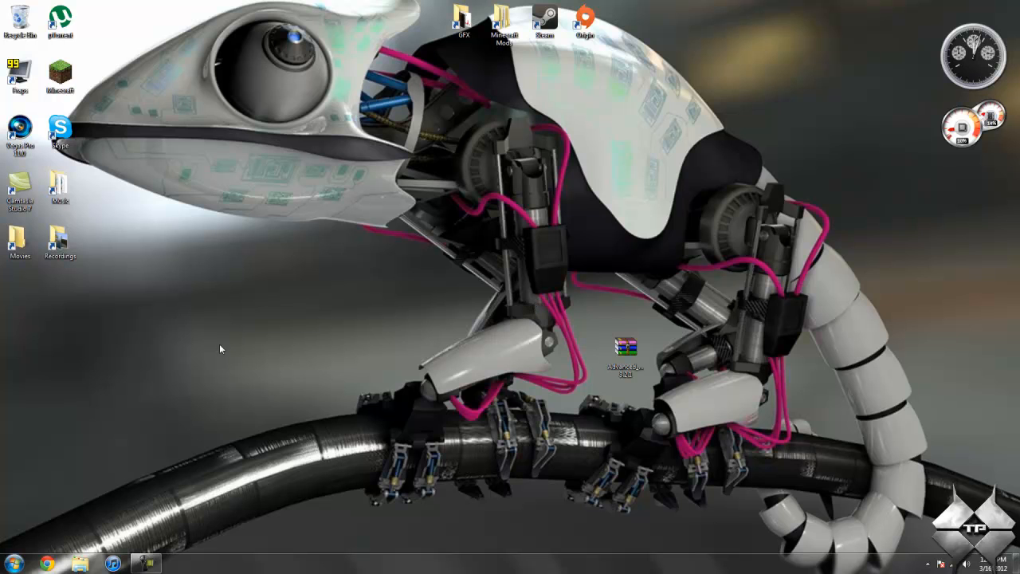
- Browse %appdata% to .minecraft's bin folder and open minecraft.jar in WinRAR
left_click(13, 564)
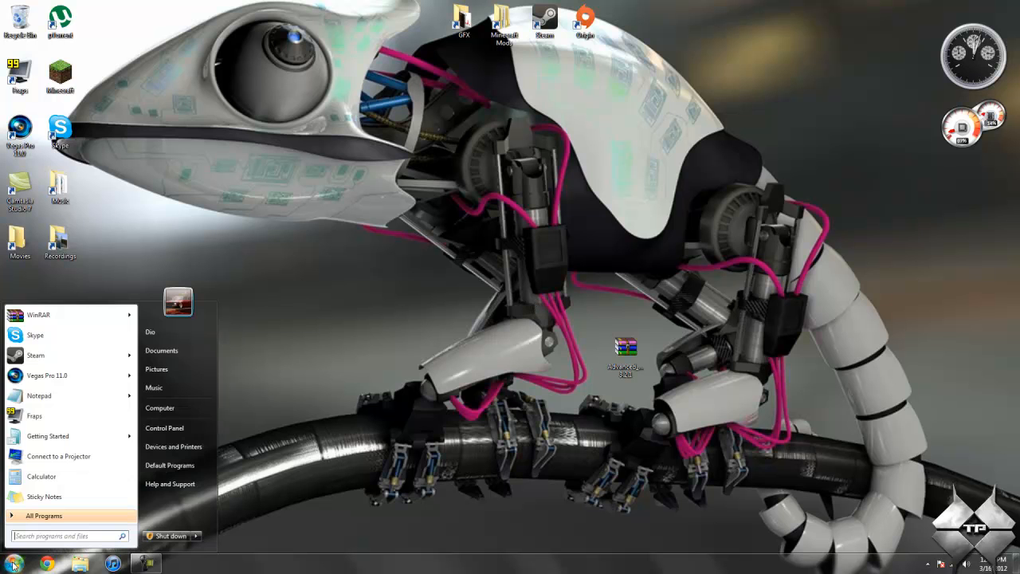
type("%appdata%")
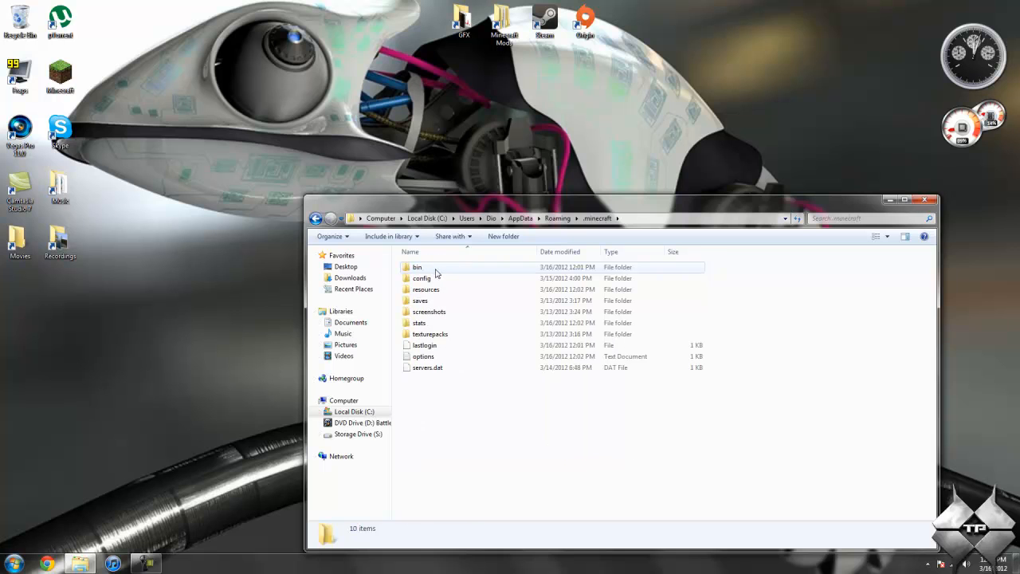
double_click(417, 268)
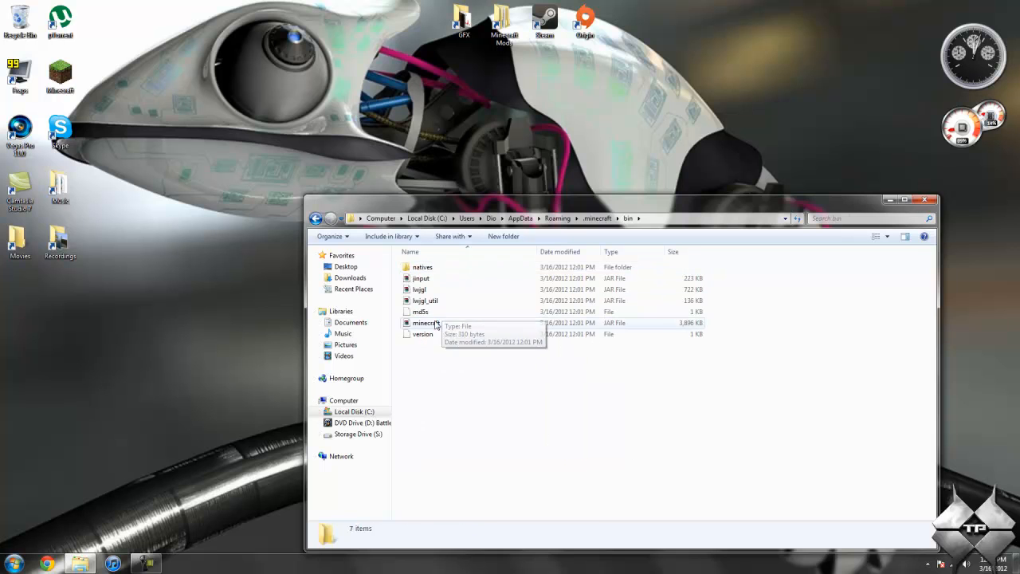
right_click(427, 322)
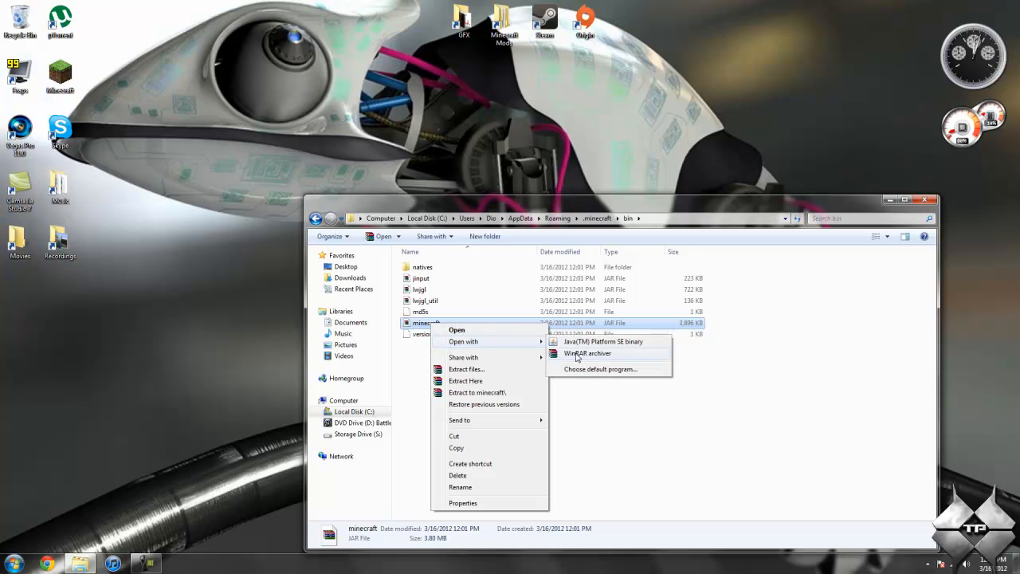
left_click(586, 354)
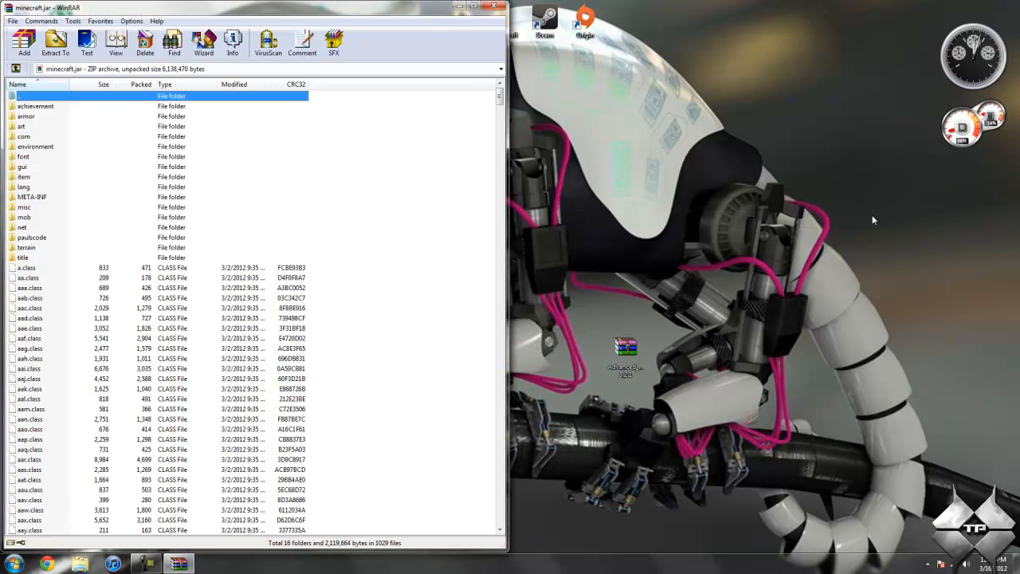
- Add the Advanced HUD archive's folders and class file into minecraft.jar, then close the mod archive
double_click(625, 351)
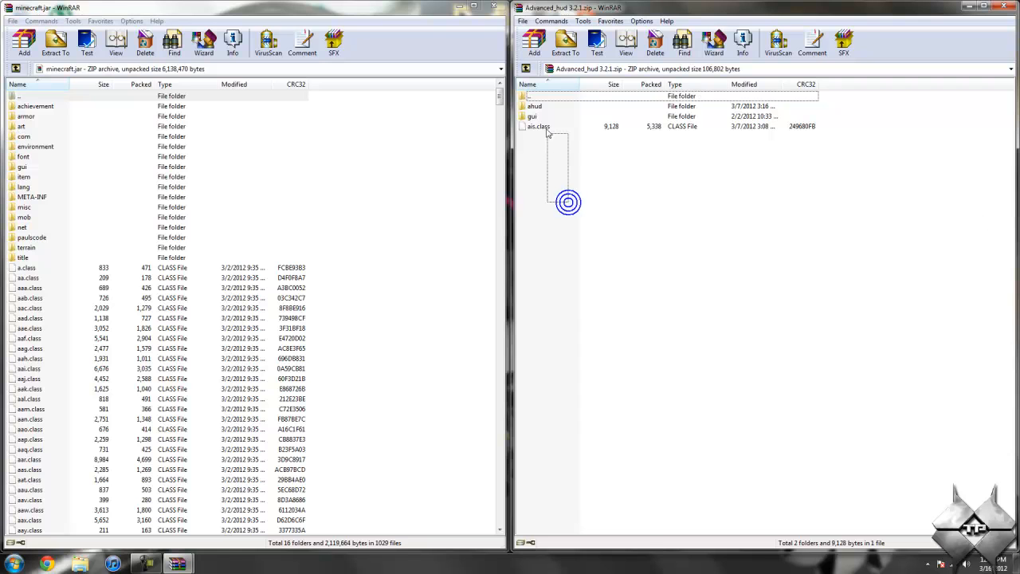
left_click(24, 42)
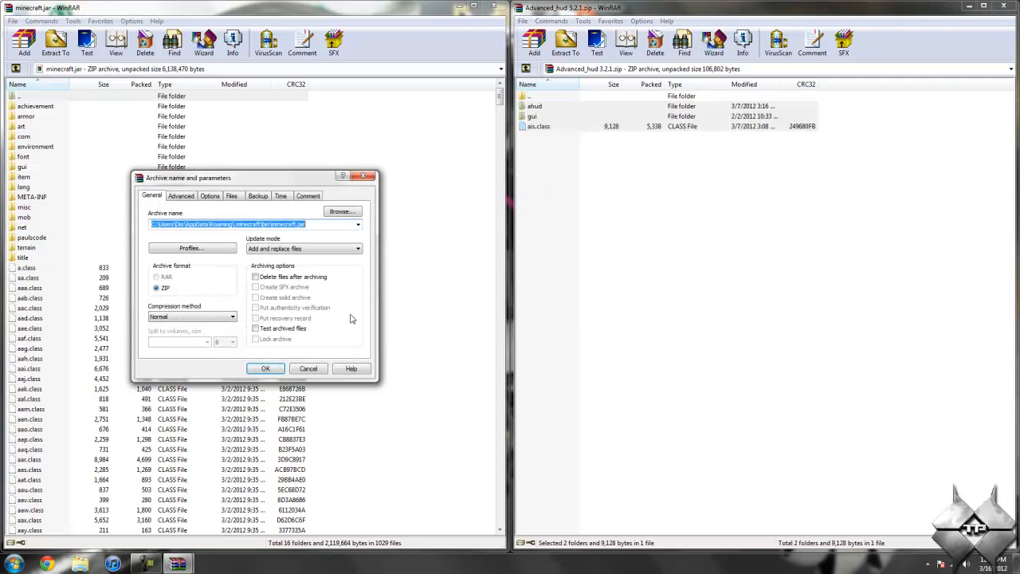
left_click(265, 368)
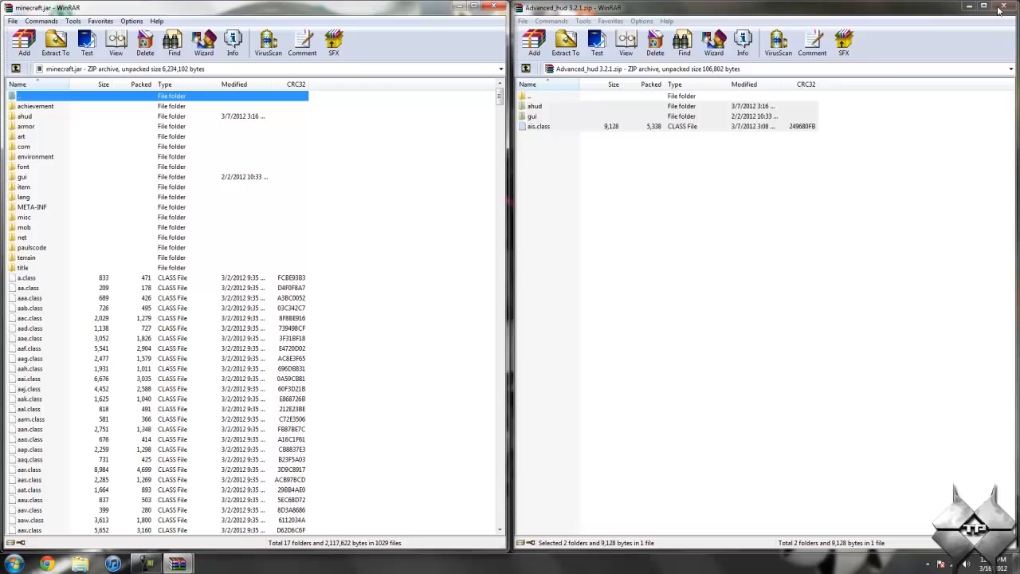
left_click(1004, 6)
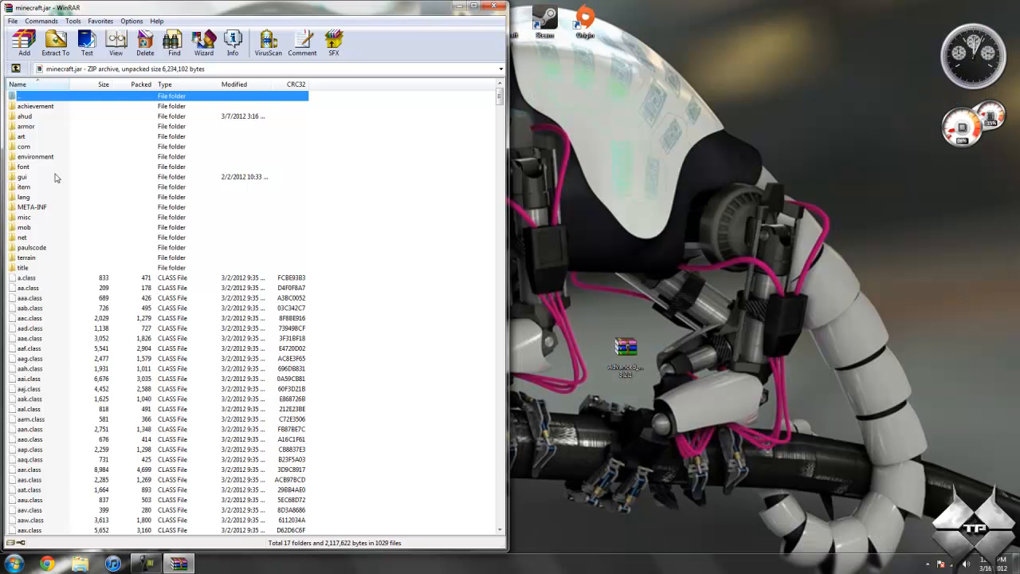
mouse_move(47, 215)
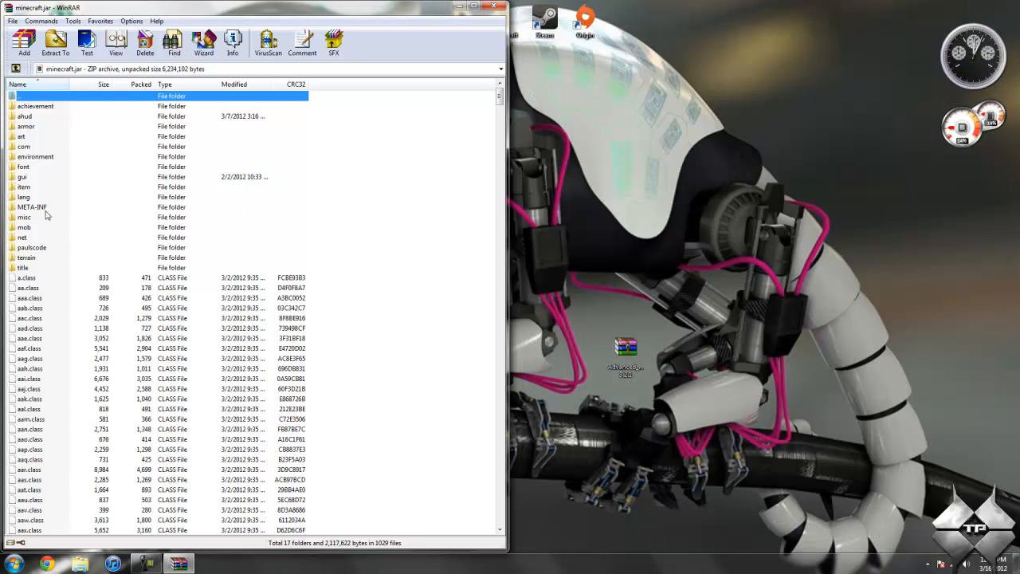
mouse_move(42, 209)
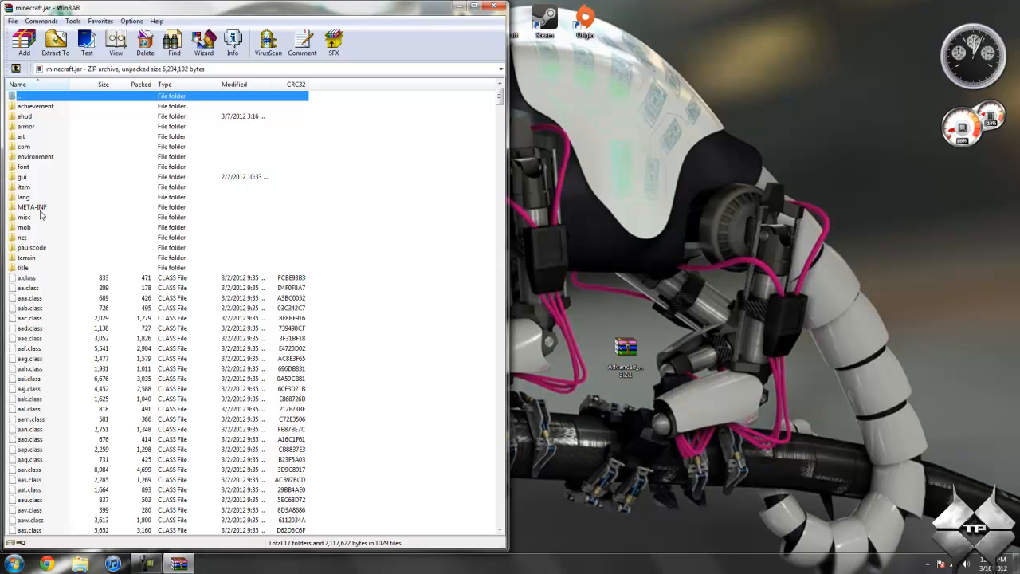
- Delete the META-INF folder from minecraft.jar and confirm the deletion
right_click(32, 207)
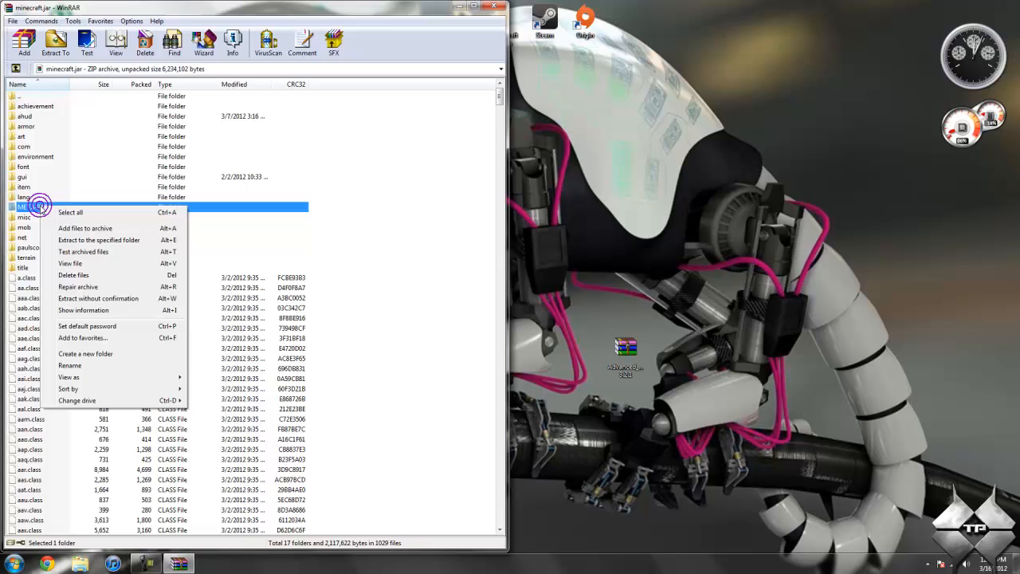
left_click(73, 274)
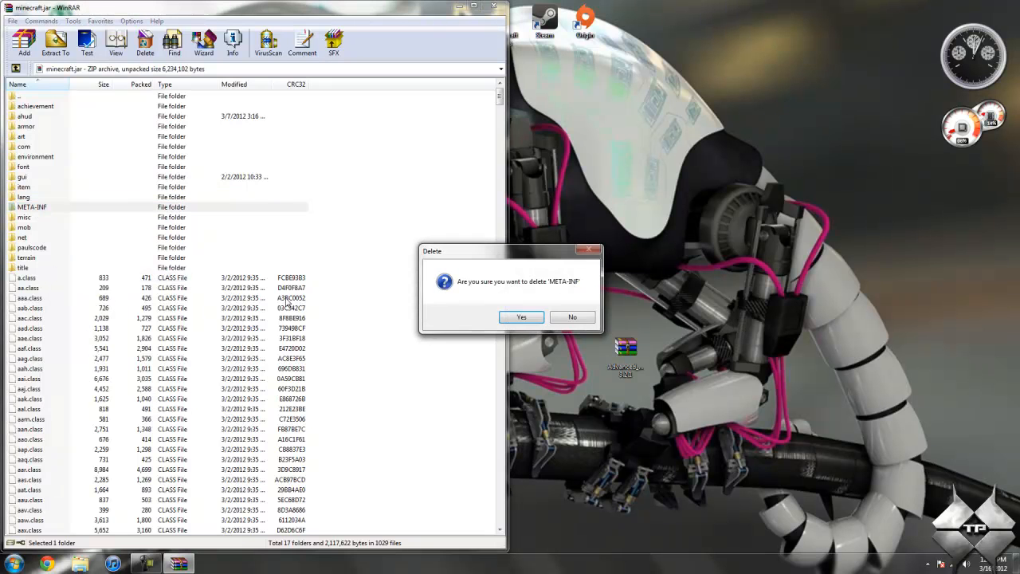
left_click(522, 315)
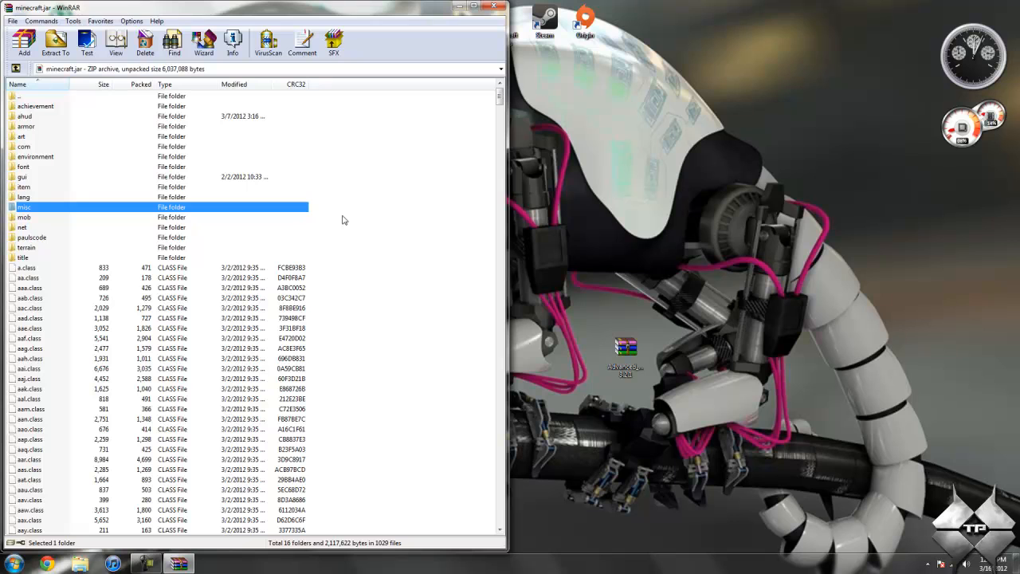
mouse_move(255, 261)
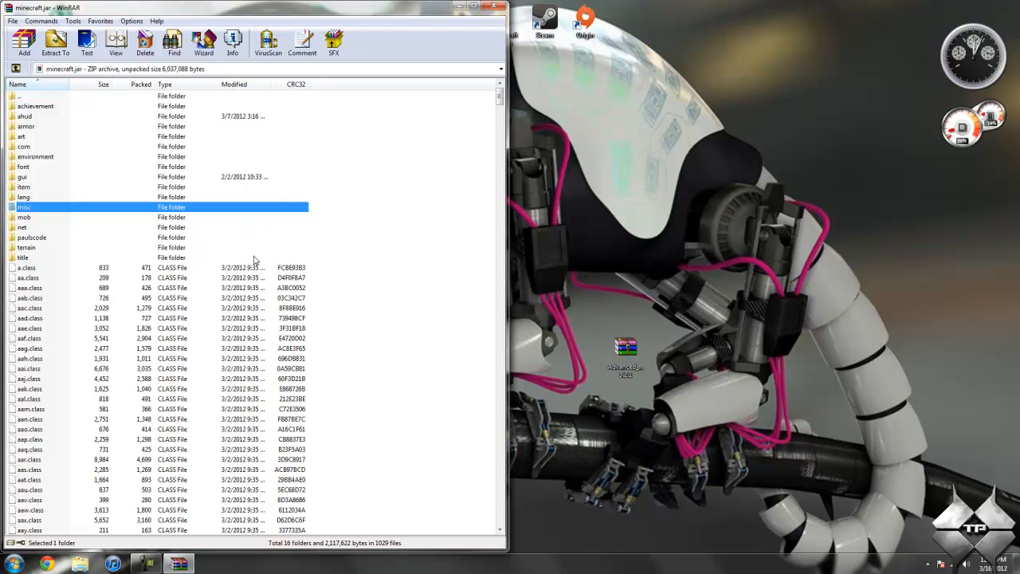
mouse_move(254, 231)
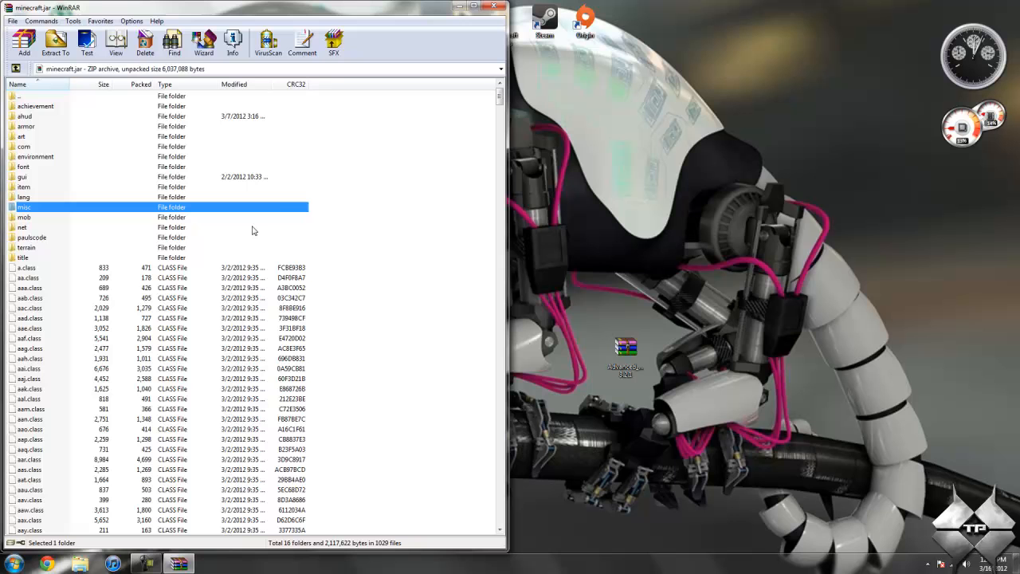
mouse_move(462, 37)
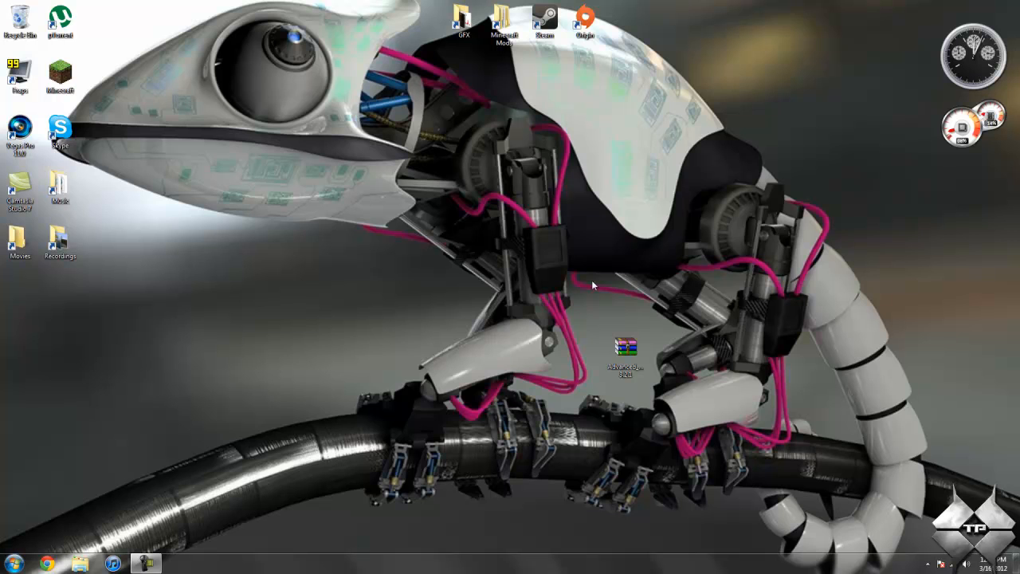
mouse_move(323, 455)
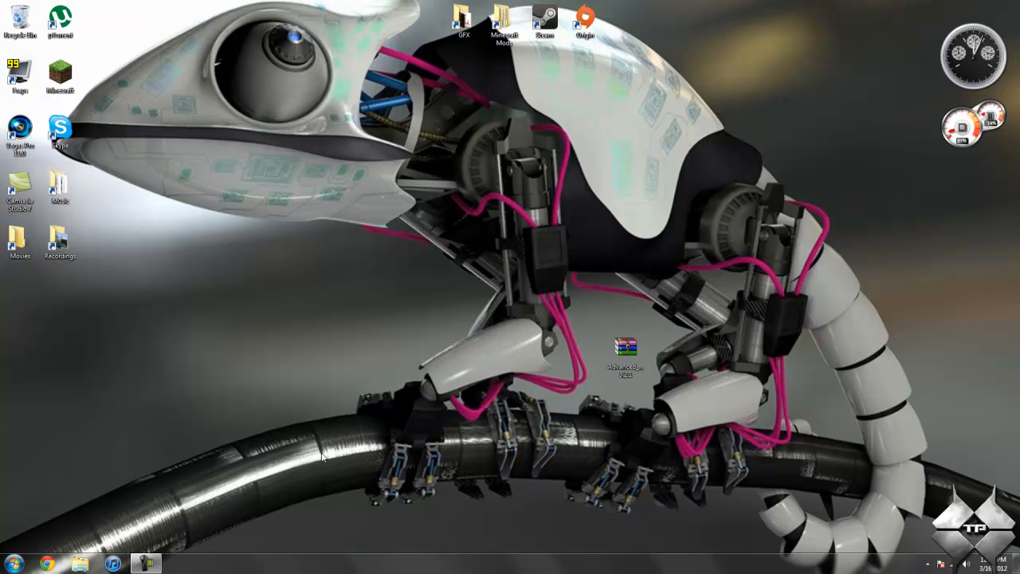